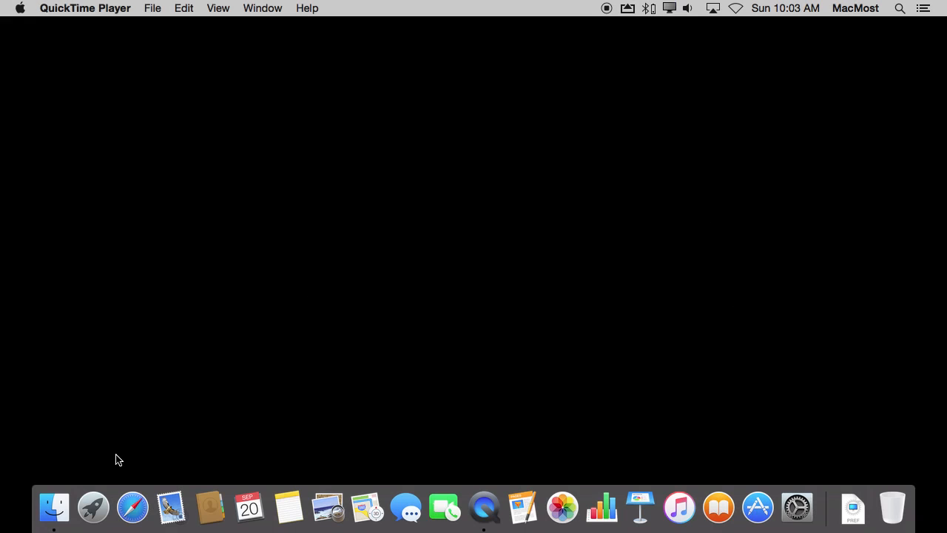
mouse_move(674, 509)
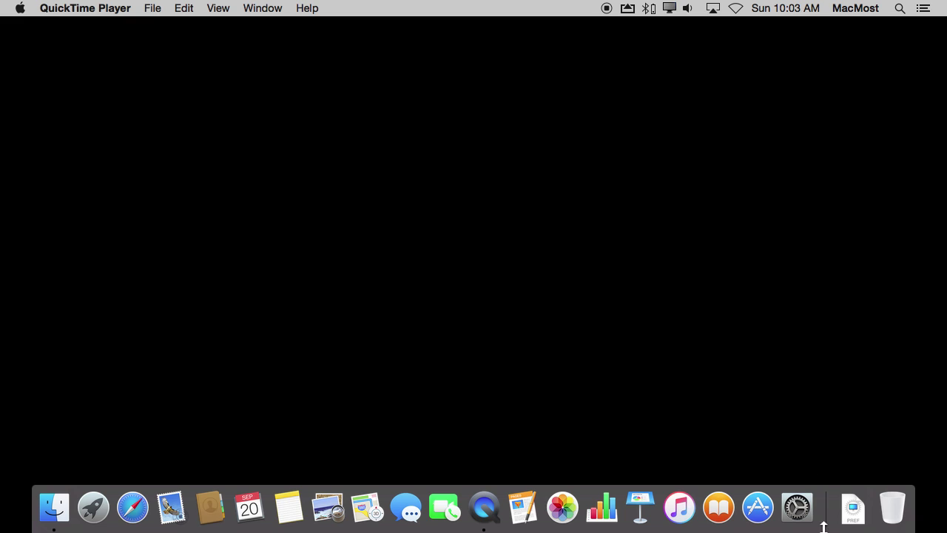
mouse_move(852, 506)
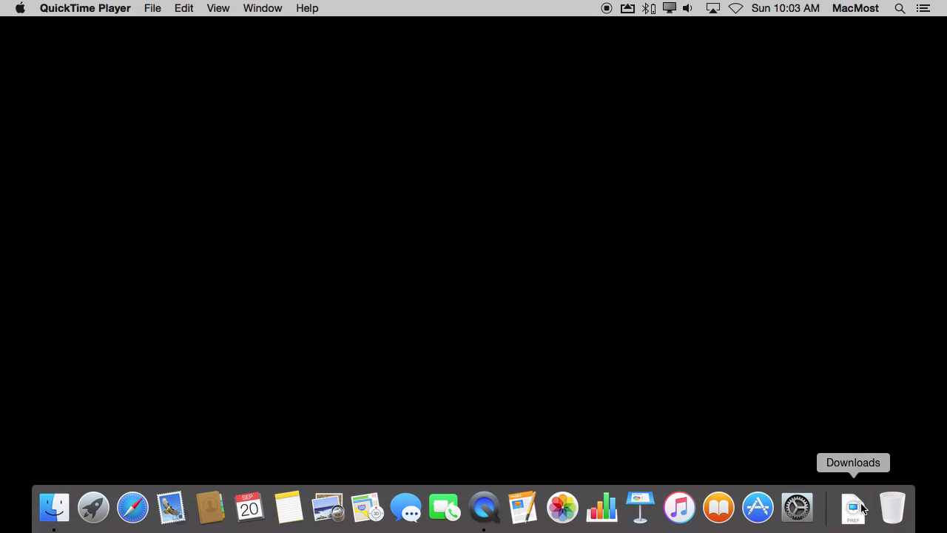
mouse_move(896, 506)
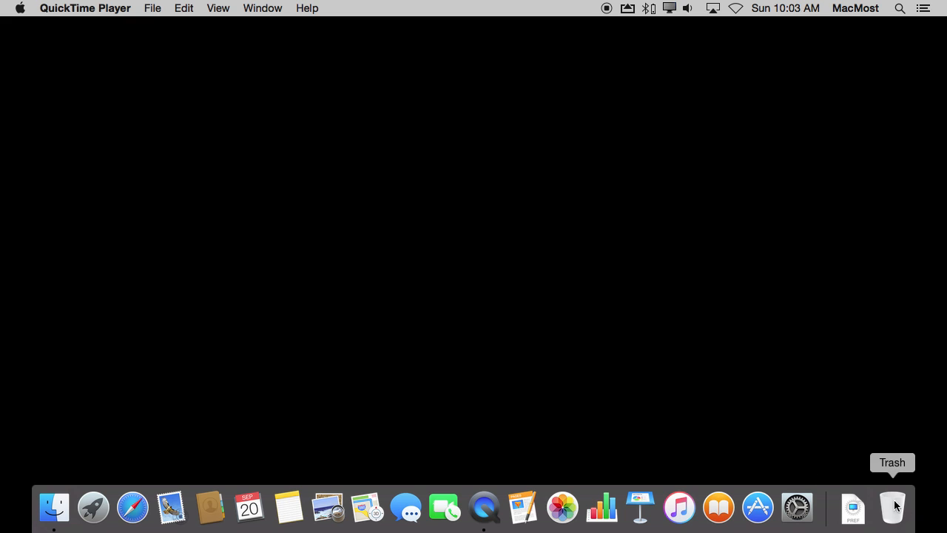
mouse_move(852, 508)
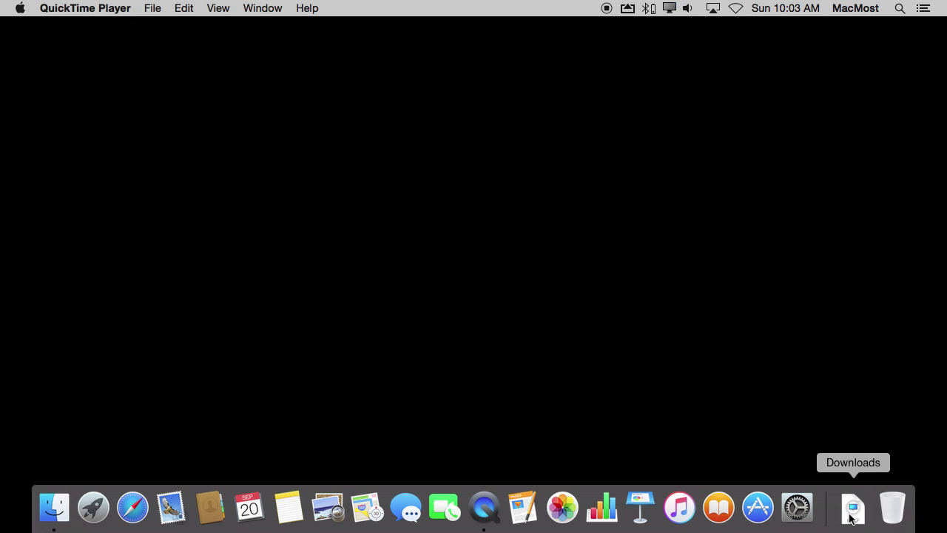
Step: Pop open the Downloads stack in the Dock to reveal SwitchResX.prefPane
click(852, 508)
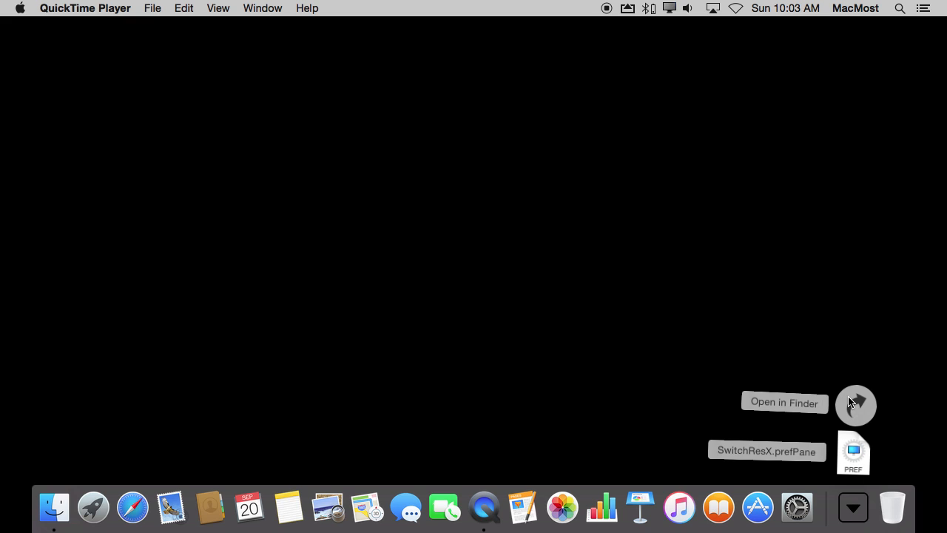
Step: Show the Downloads folder in a Finder window and reopen it from the title path menu
click(784, 402)
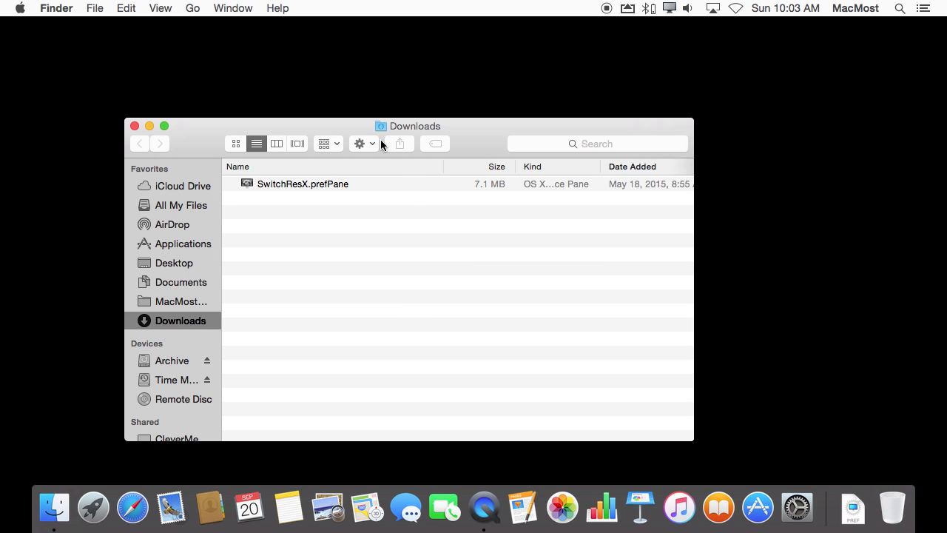
click(413, 128)
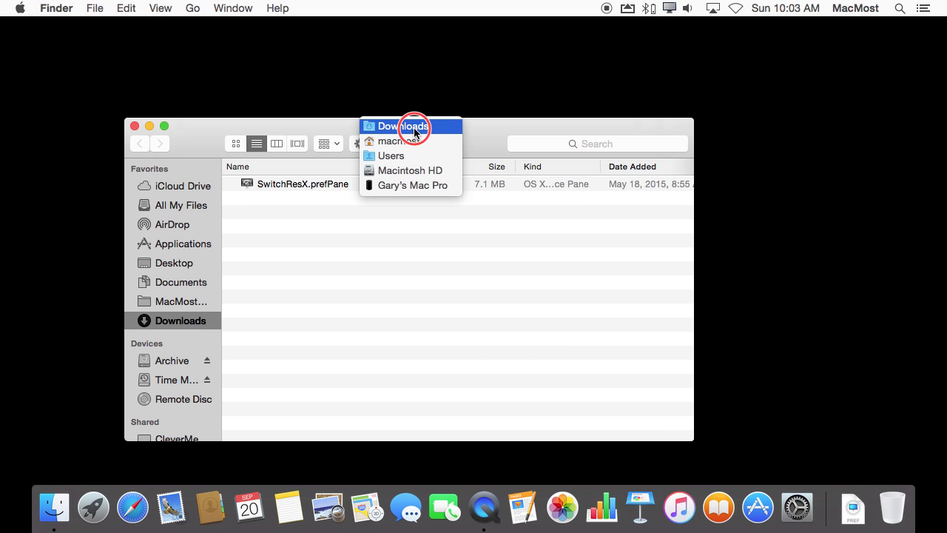
mouse_move(388, 147)
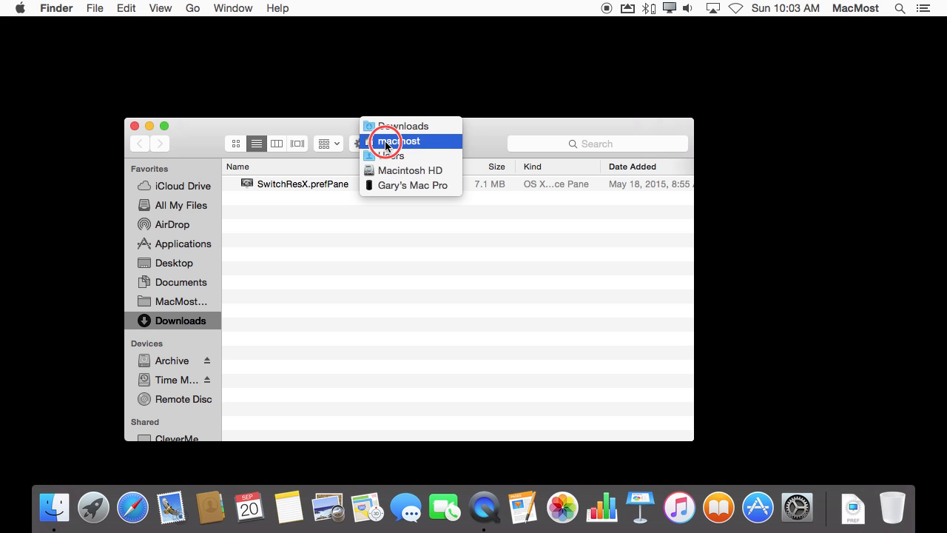
mouse_move(422, 126)
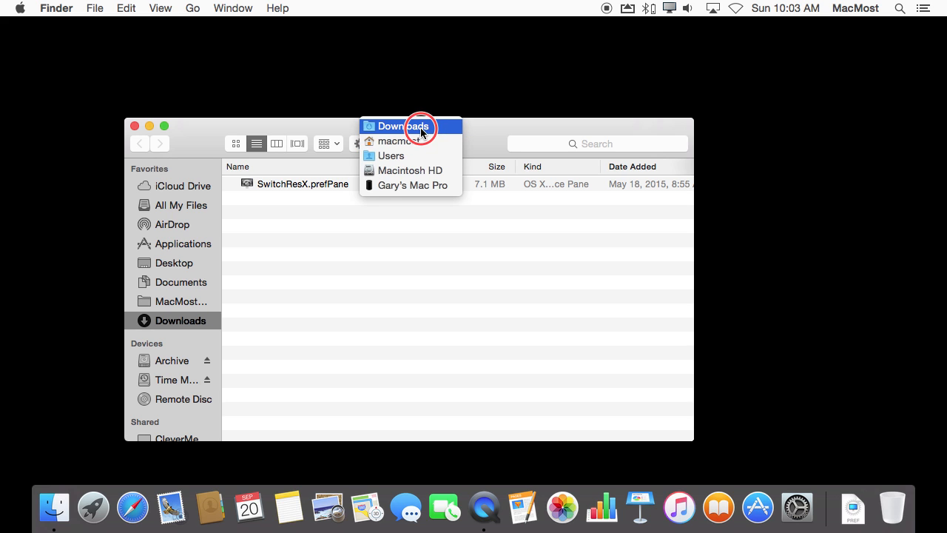
click(391, 140)
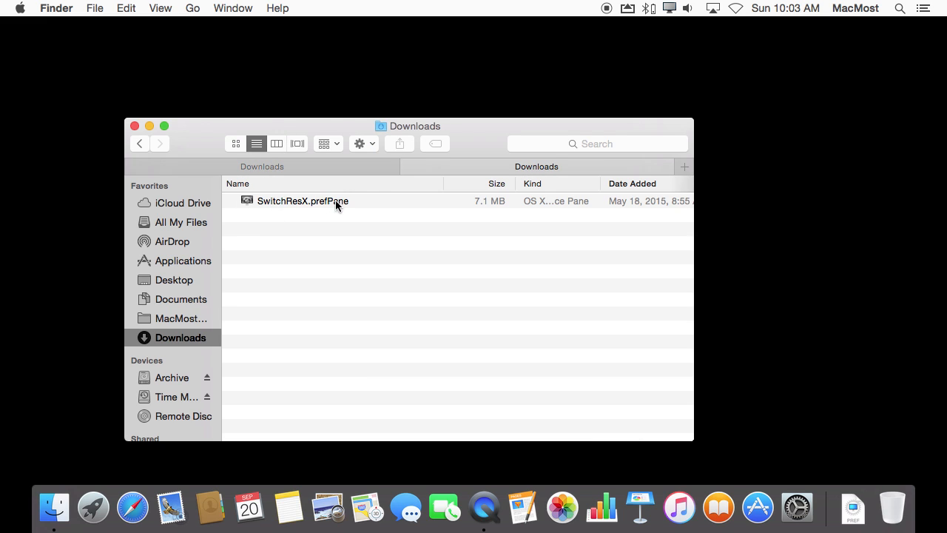
mouse_move(313, 224)
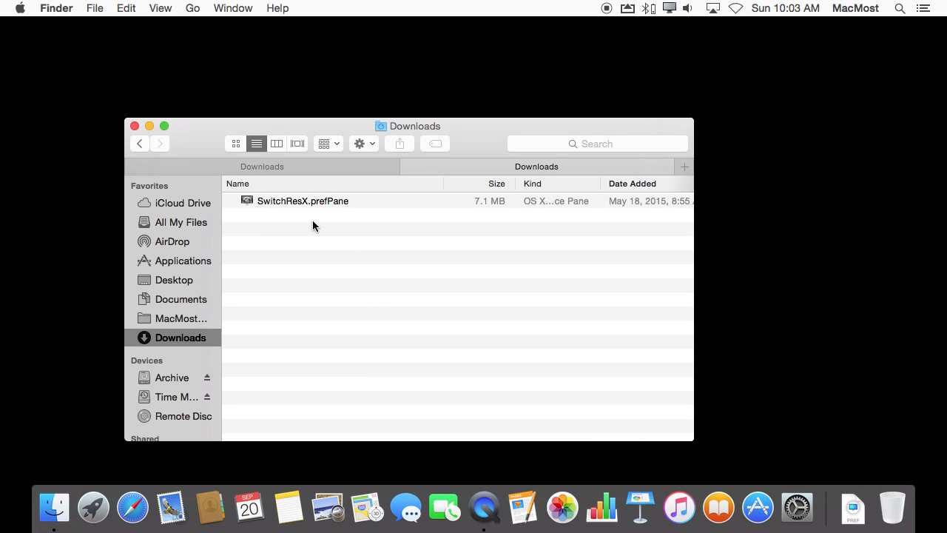
mouse_move(369, 242)
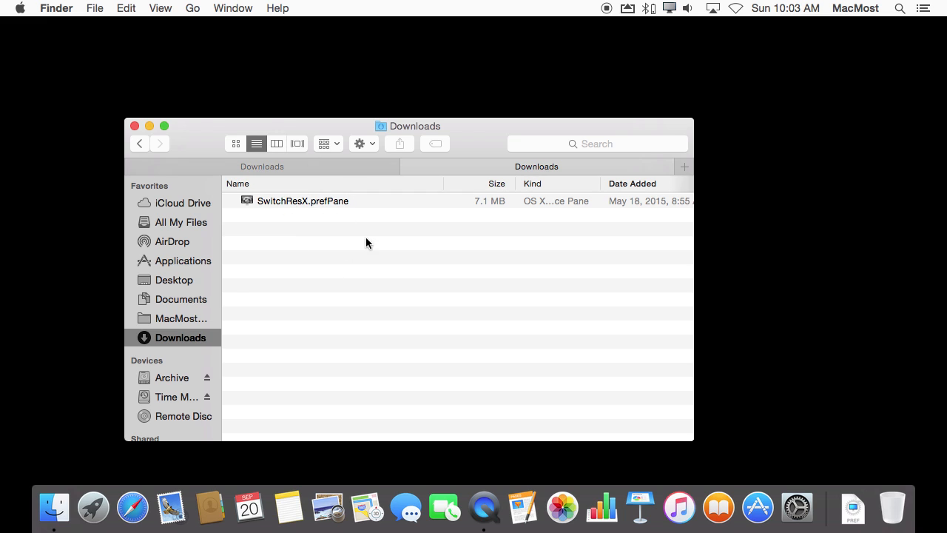
mouse_move(852, 507)
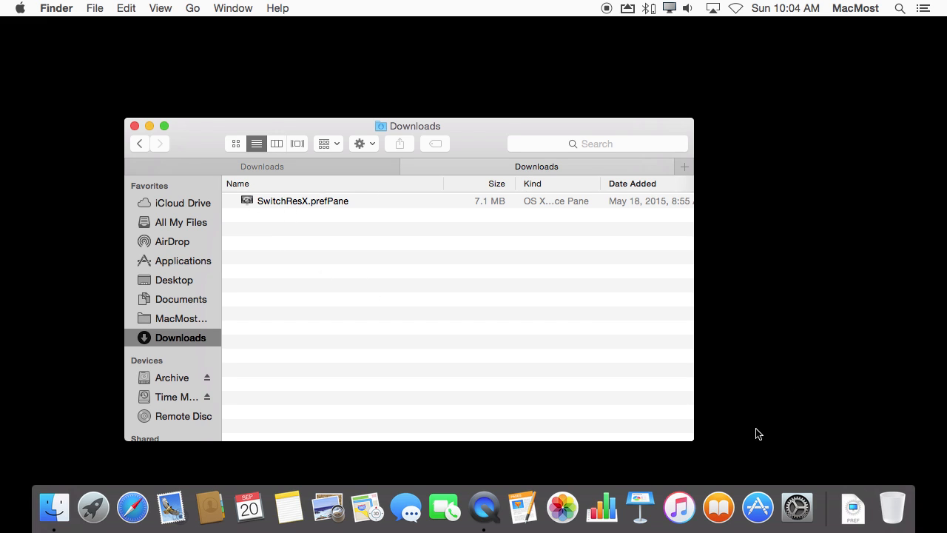
mouse_move(866, 506)
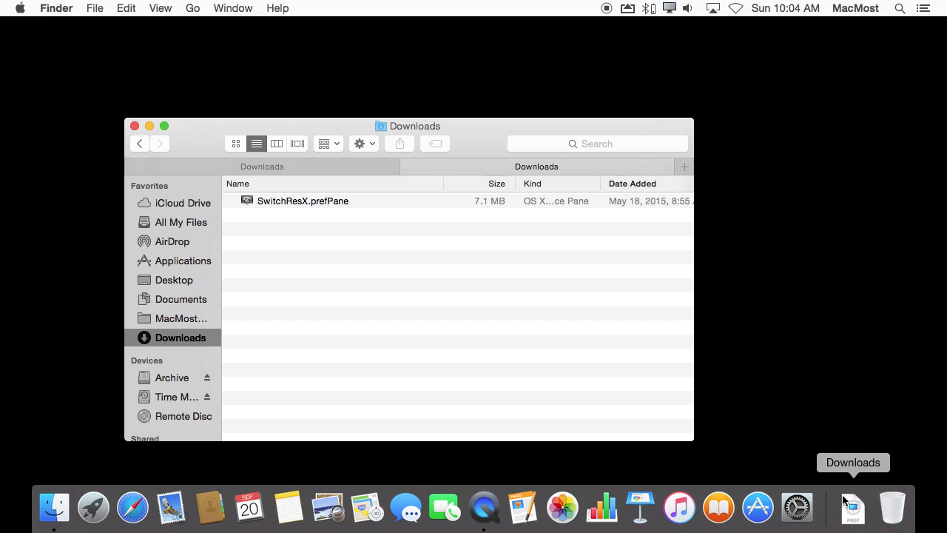
mouse_move(853, 514)
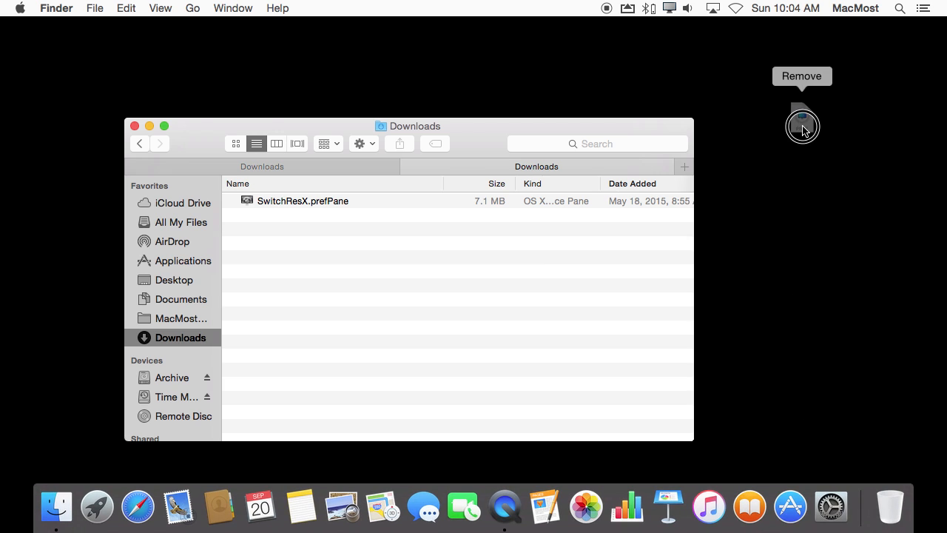
mouse_move(799, 100)
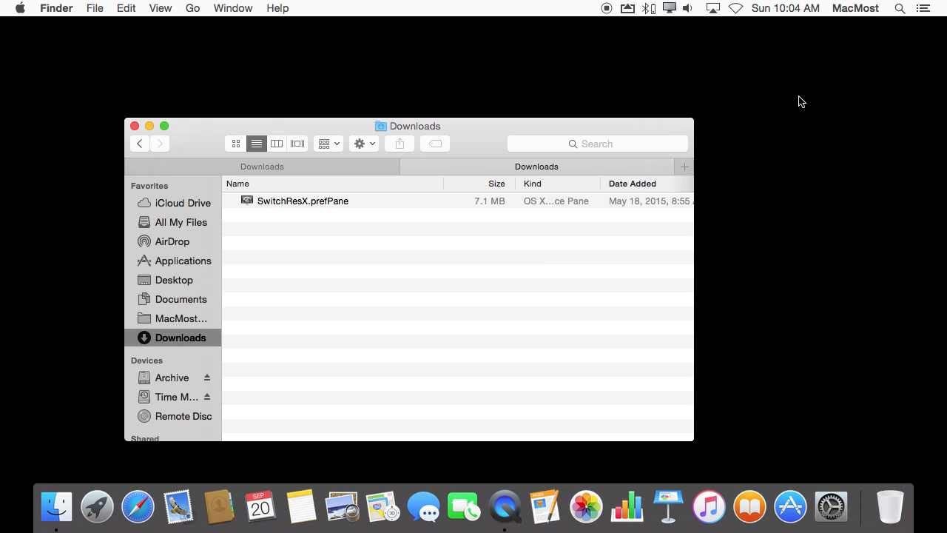
mouse_move(383, 151)
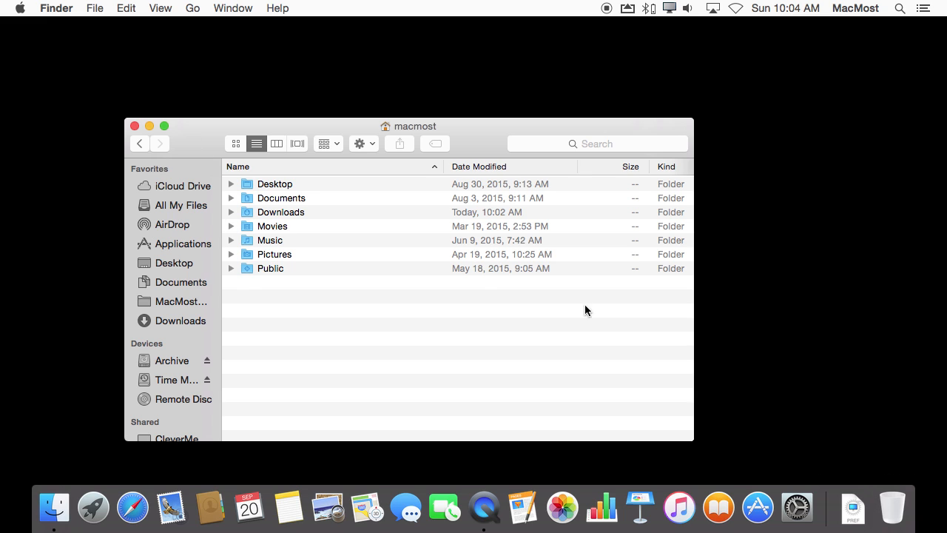
mouse_move(852, 506)
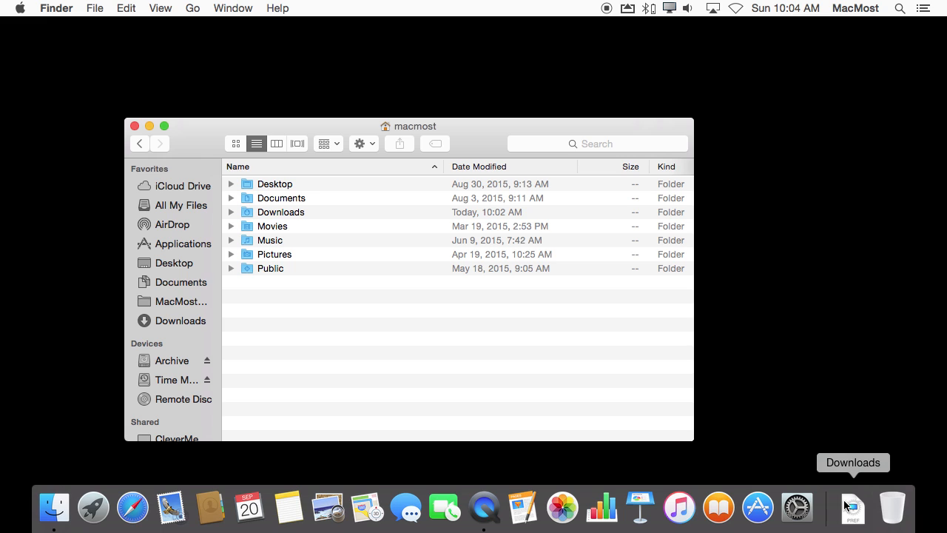
mouse_move(259, 201)
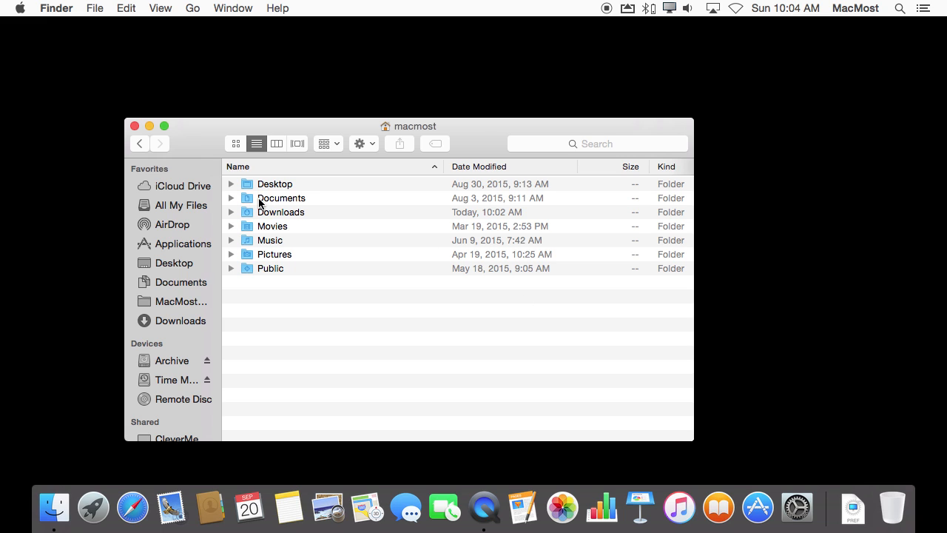
mouse_move(250, 210)
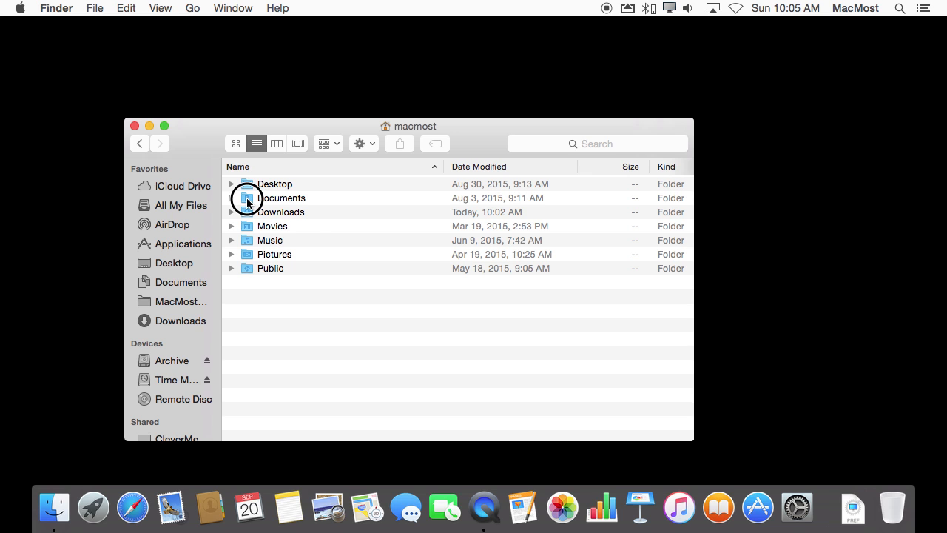
Step: Drag the Documents folder from Finder onto the Dock's right side beside Downloads
drag(246, 199, 841, 444)
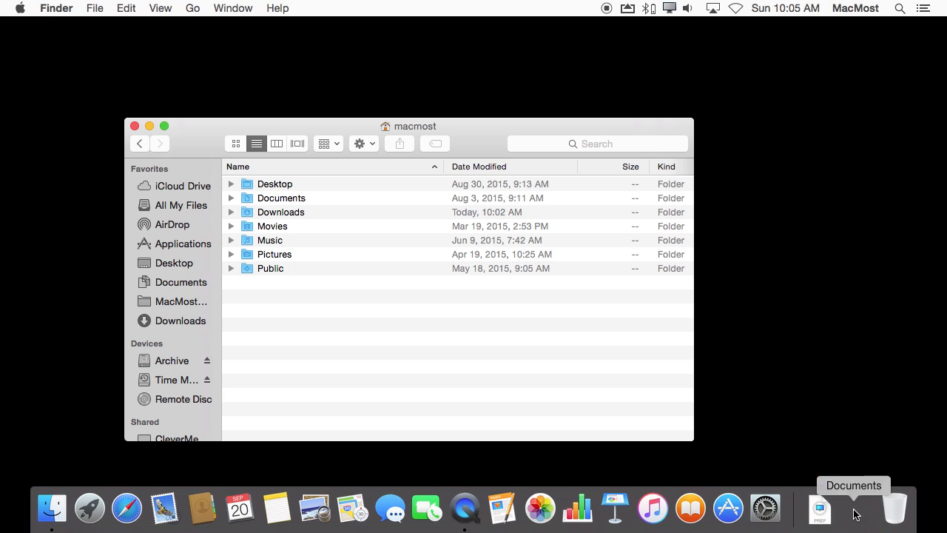
mouse_move(615, 512)
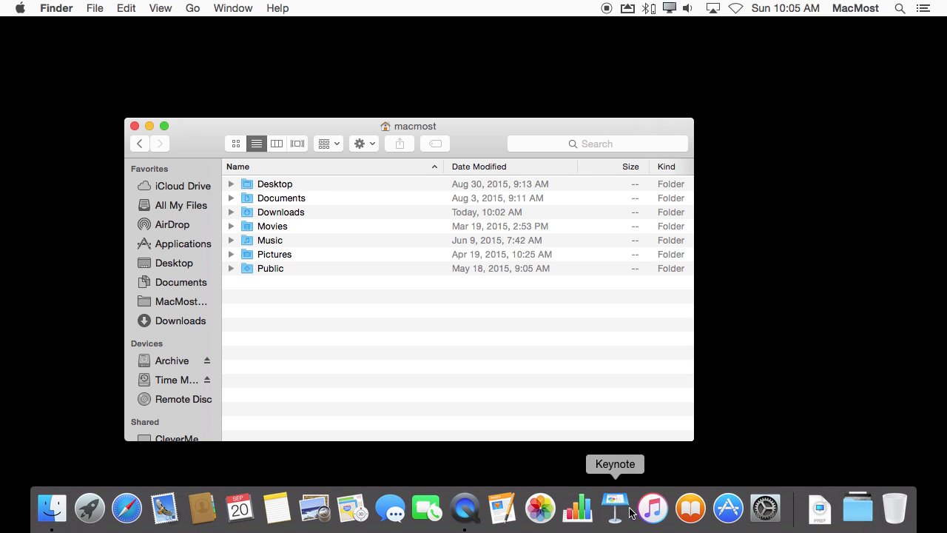
mouse_move(861, 508)
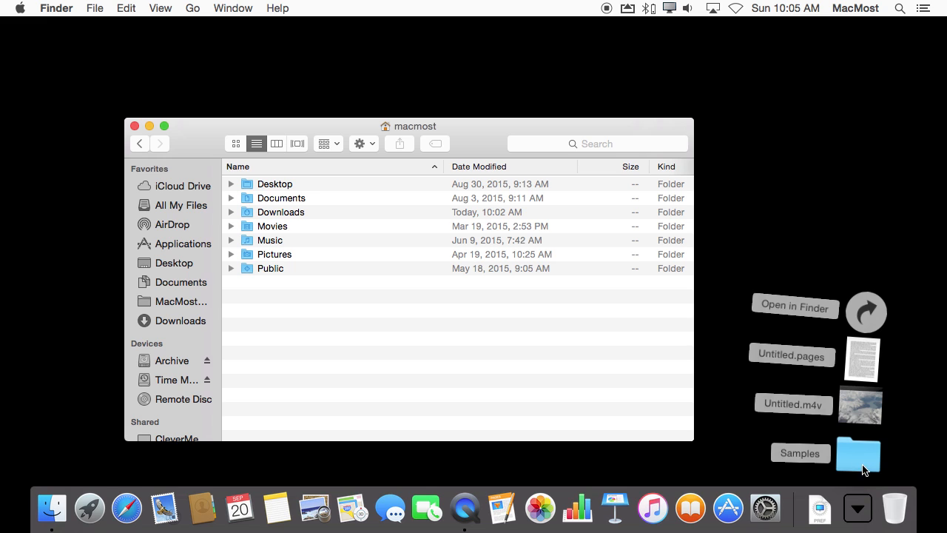
mouse_move(867, 368)
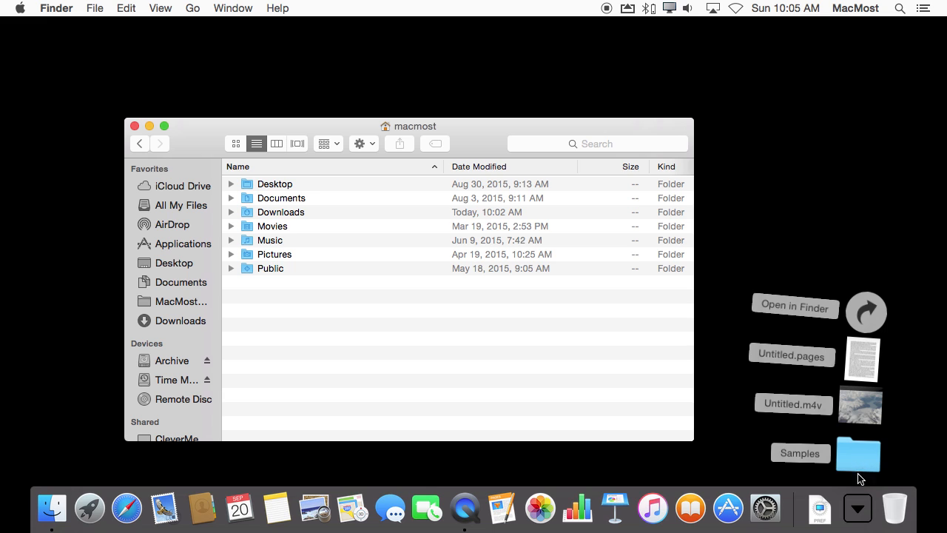
mouse_move(858, 516)
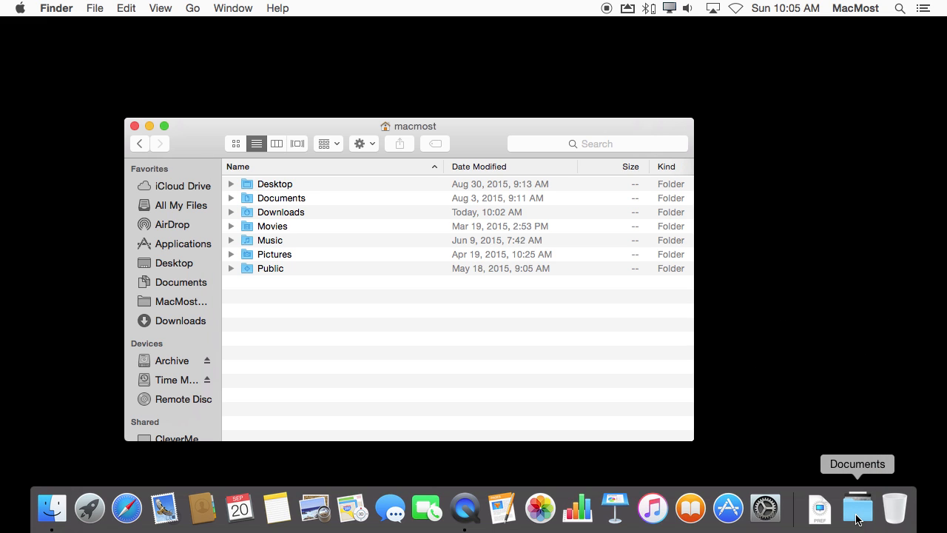
Step: Set the Documents stack to display its contents as a List via its Dock options
right_click(856, 508)
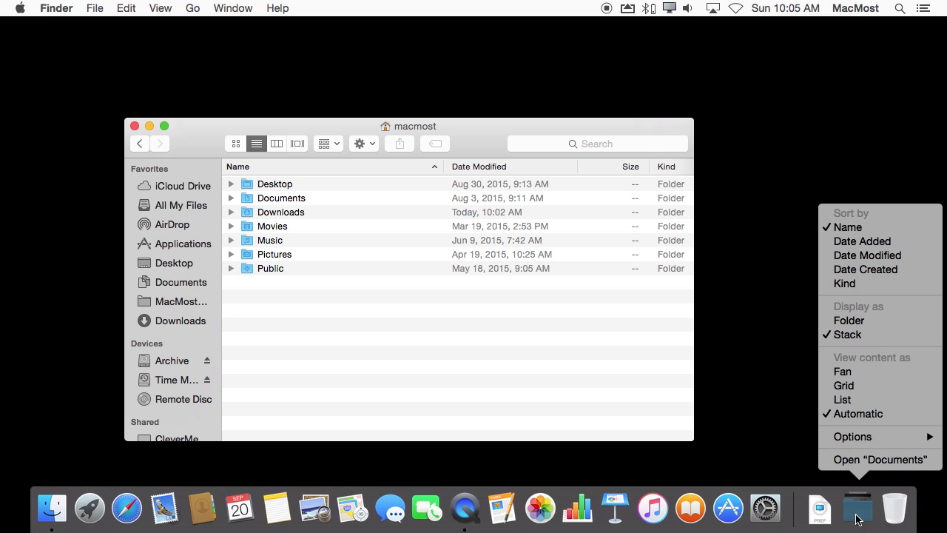
mouse_move(843, 372)
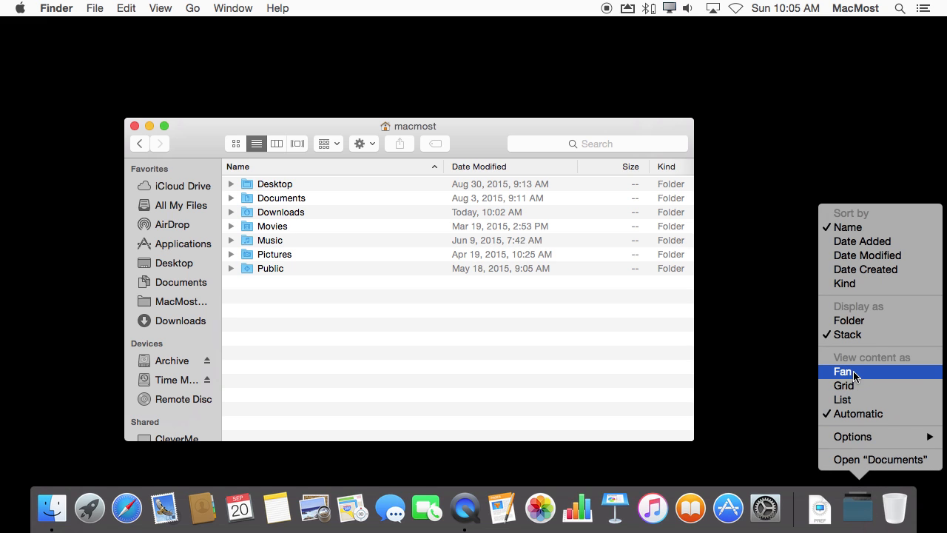
click(843, 370)
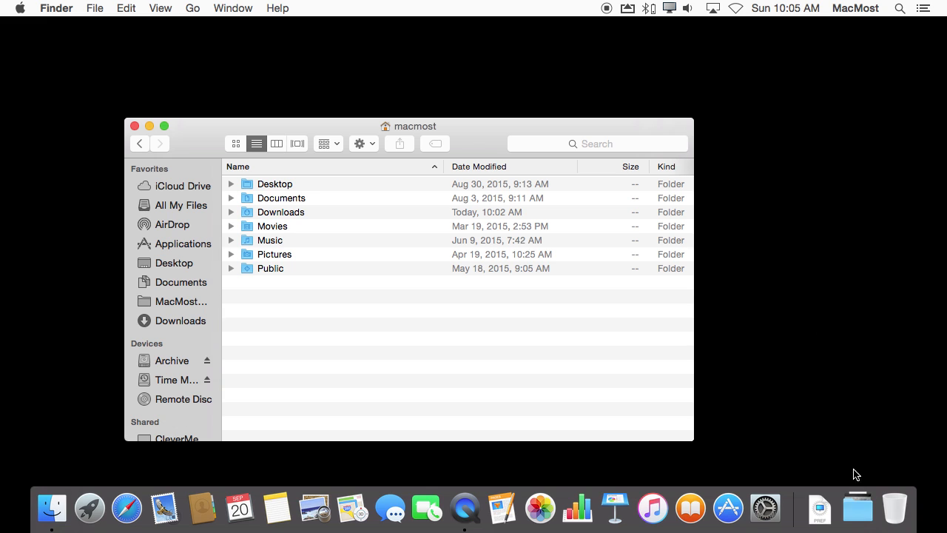
right_click(858, 506)
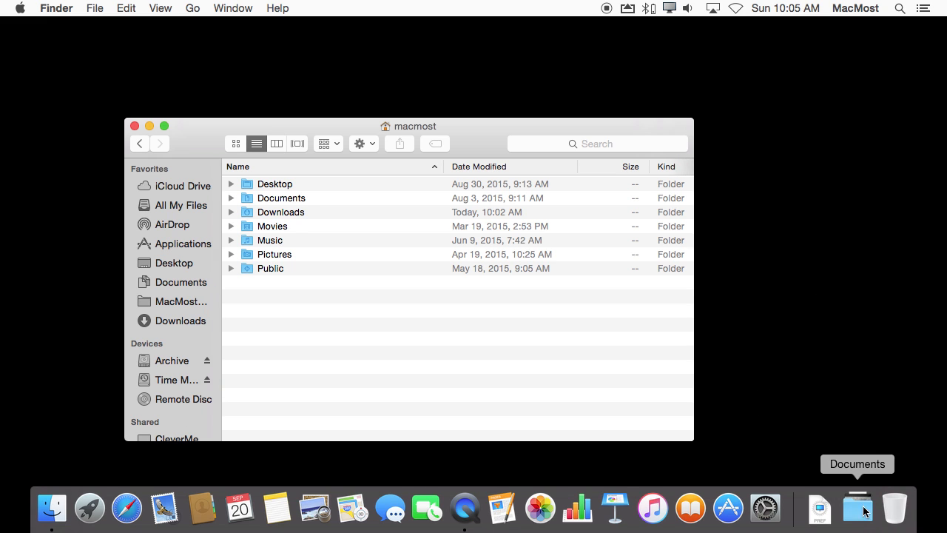
mouse_move(867, 506)
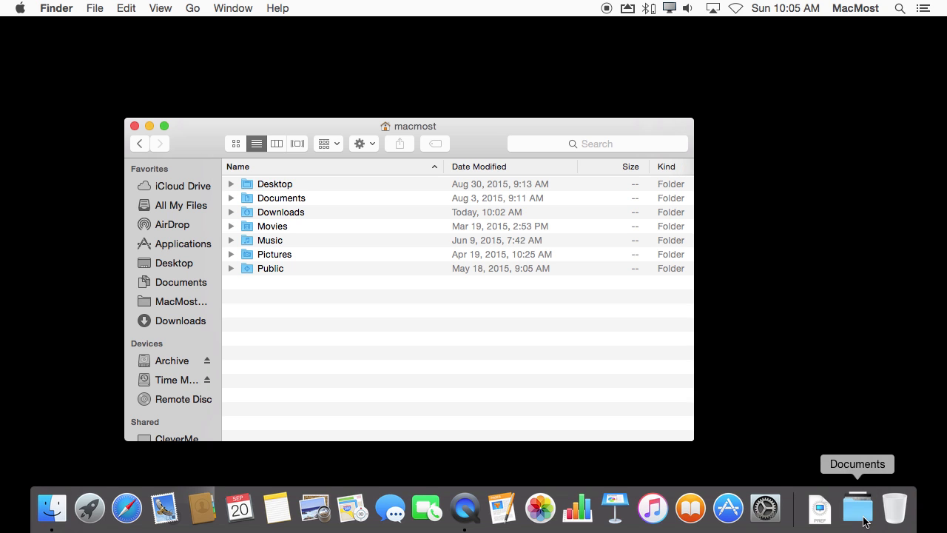
right_click(858, 508)
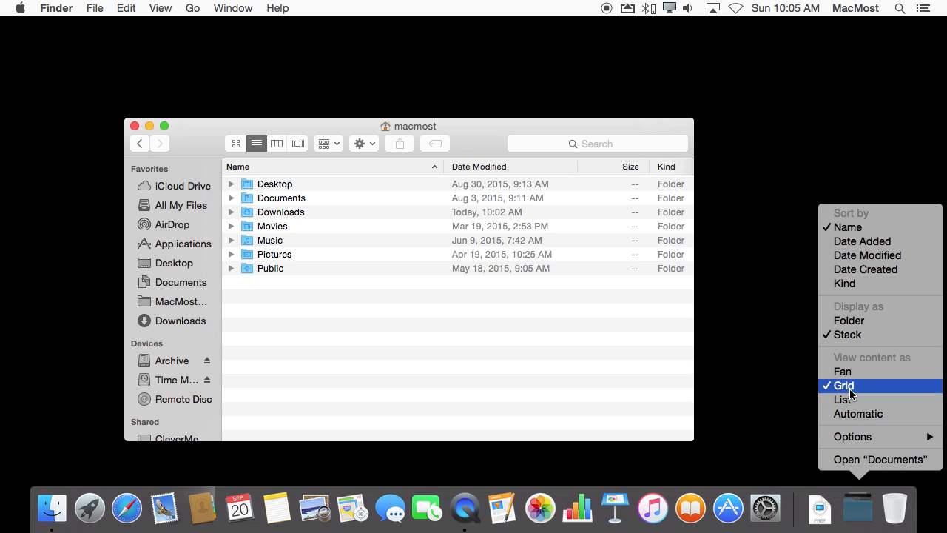
click(843, 385)
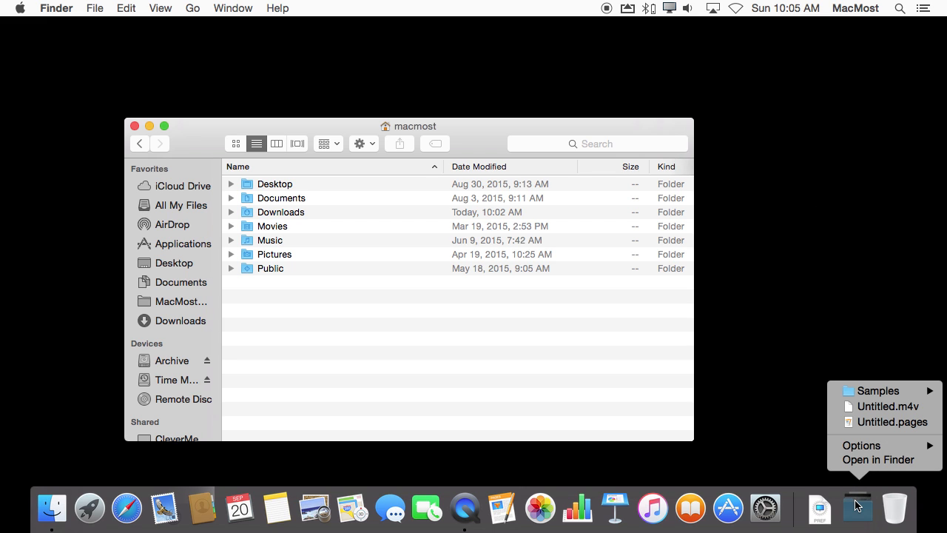
mouse_move(878, 459)
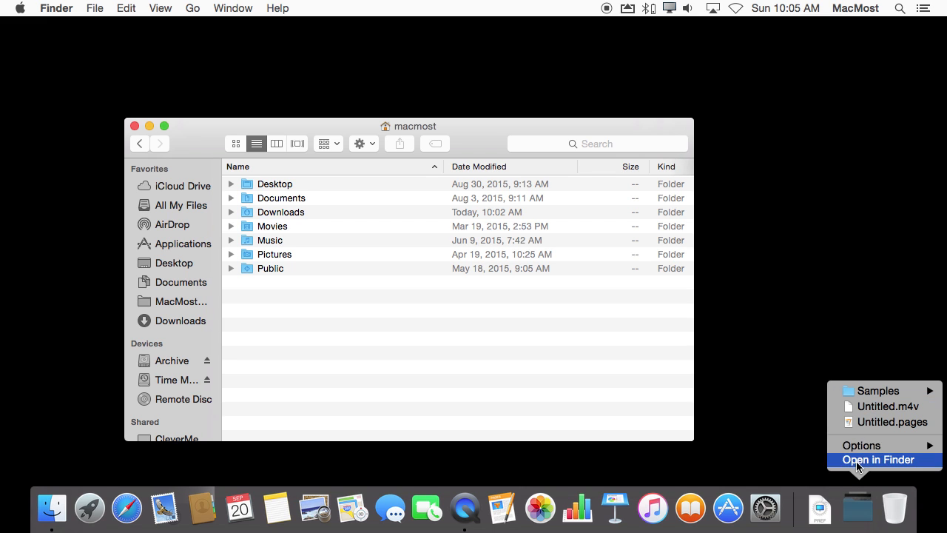
mouse_move(864, 413)
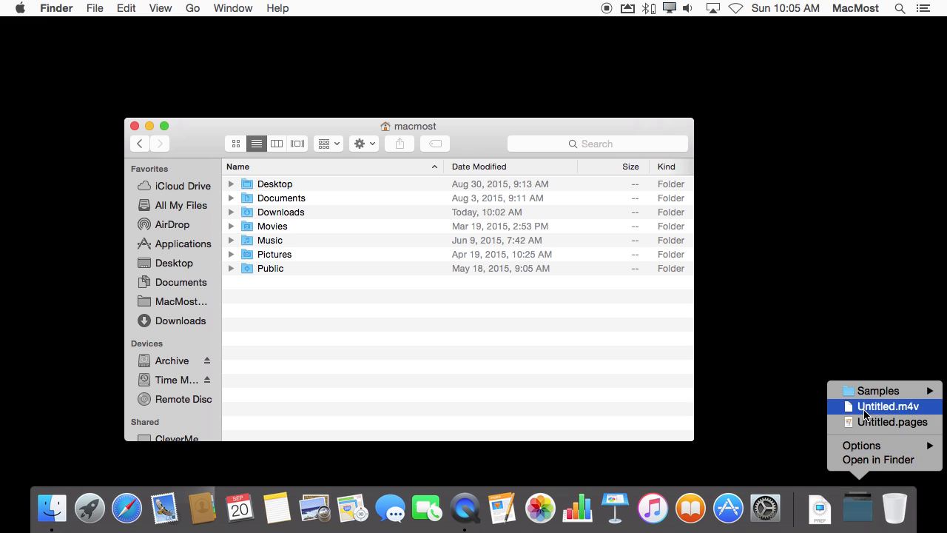
mouse_move(878, 390)
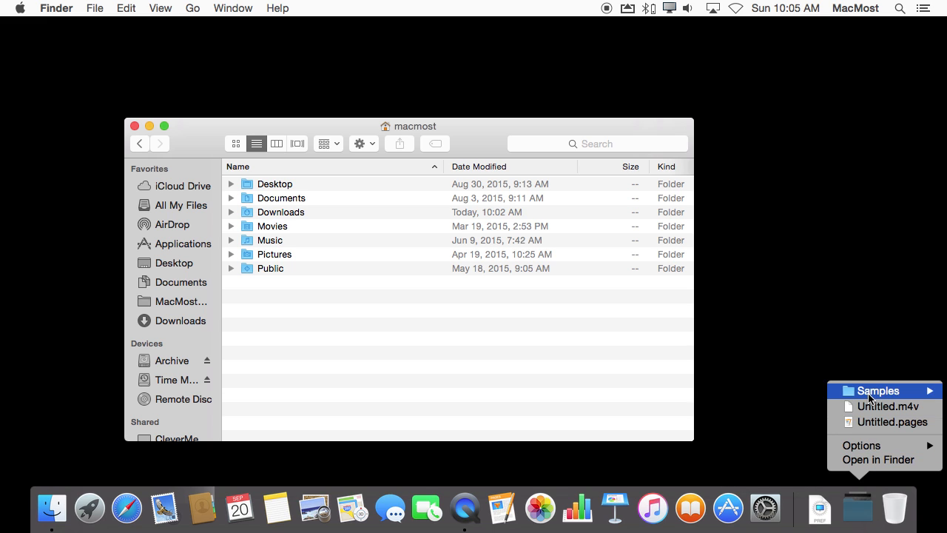
mouse_move(871, 394)
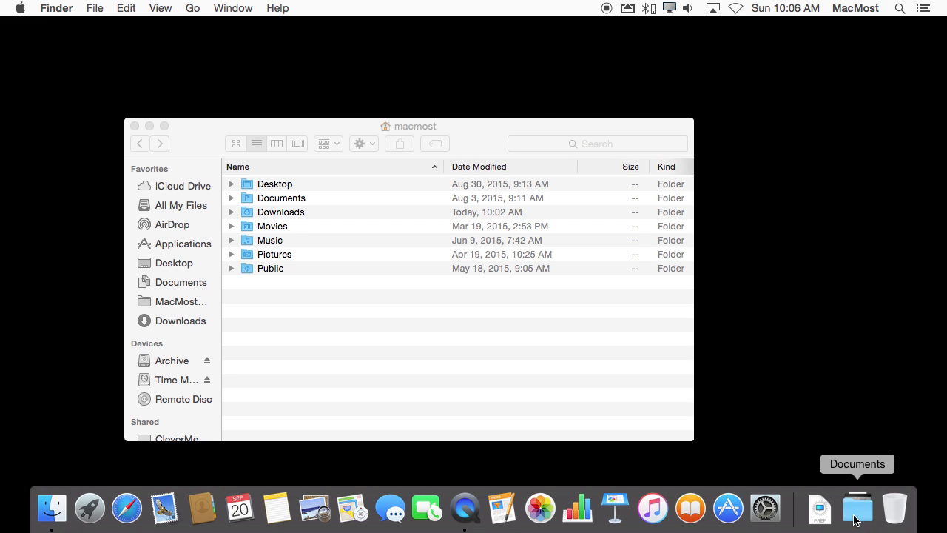
right_click(858, 506)
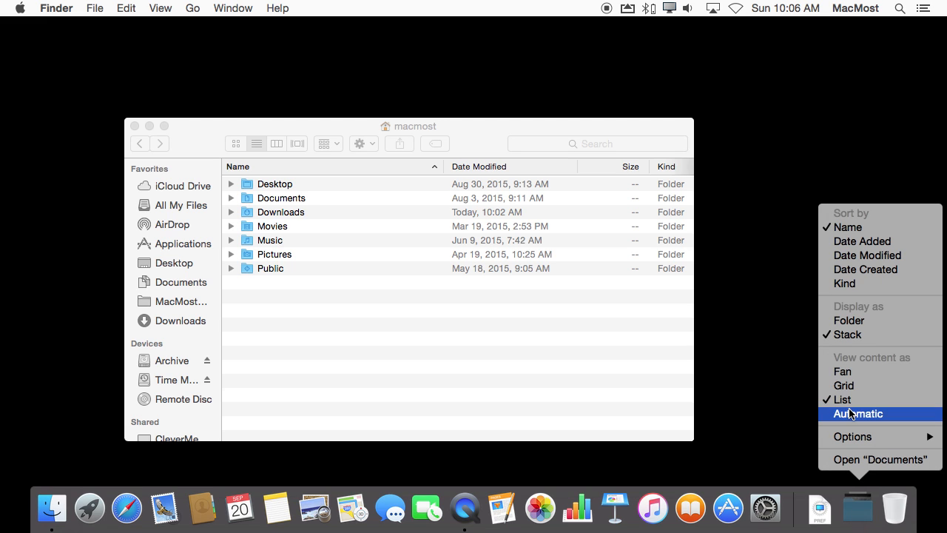
mouse_move(841, 399)
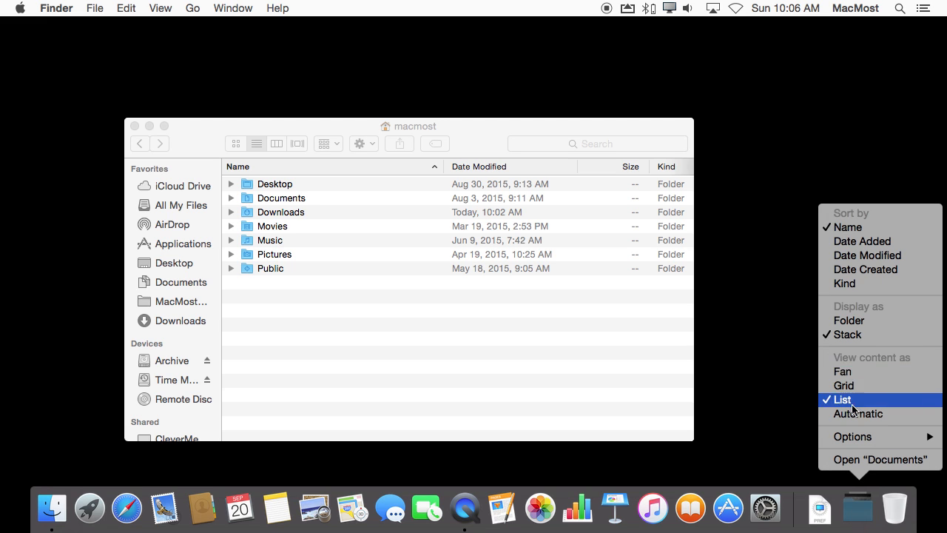
mouse_move(858, 414)
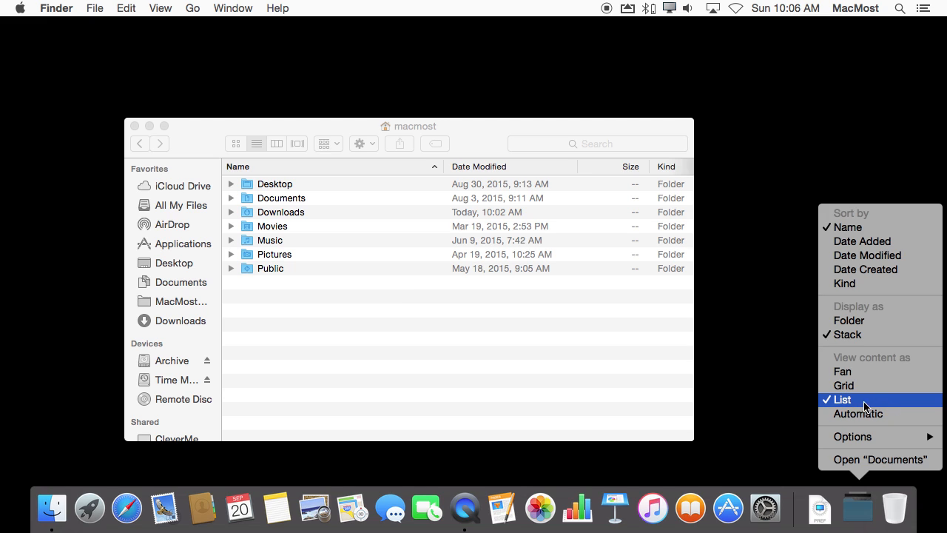
mouse_move(844, 370)
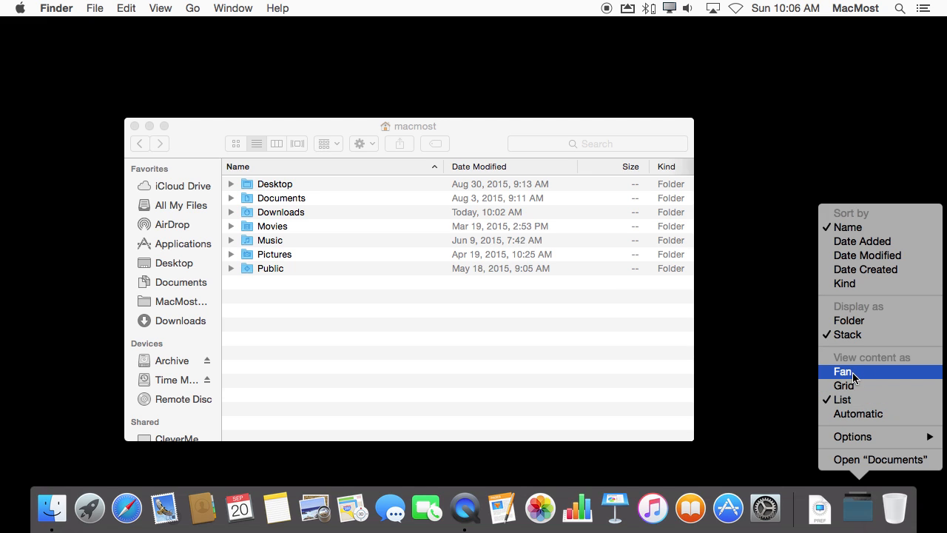
mouse_move(843, 386)
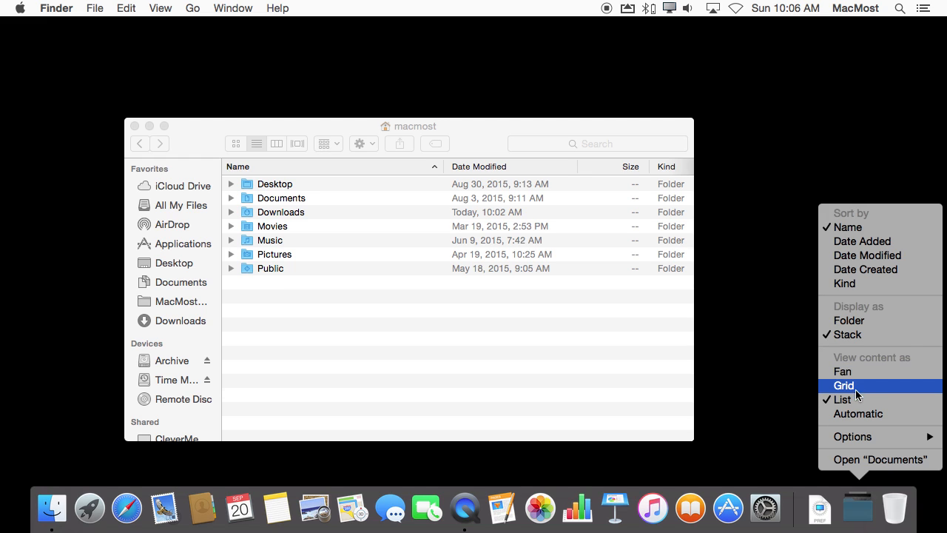
mouse_move(849, 373)
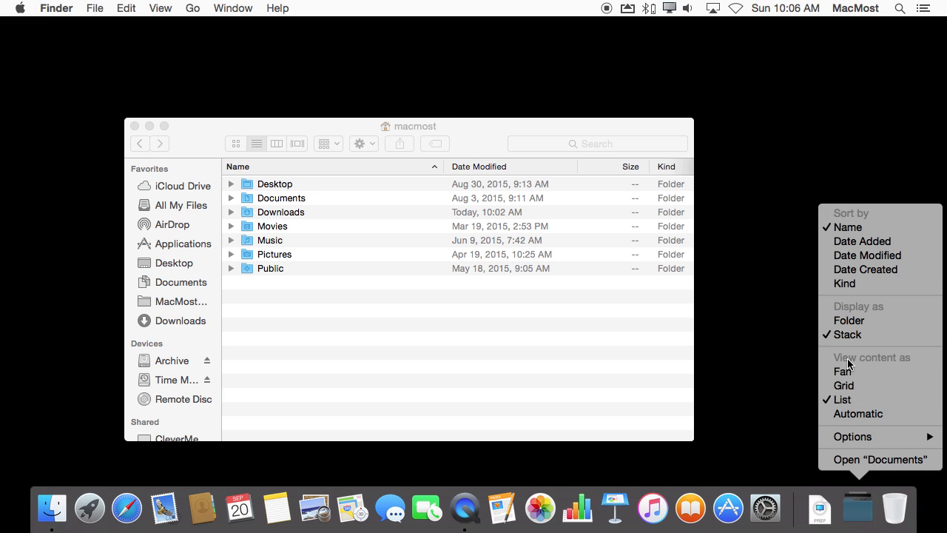
mouse_move(865, 269)
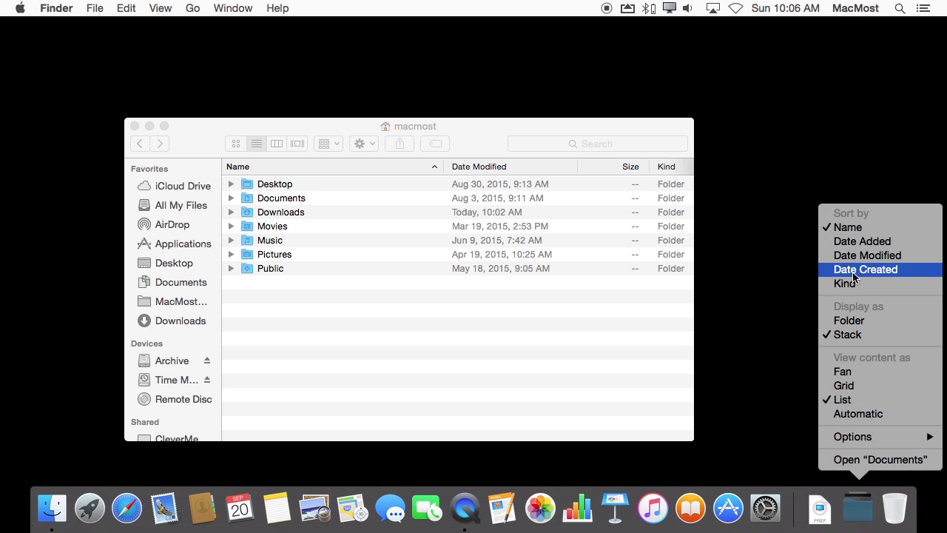
mouse_move(854, 299)
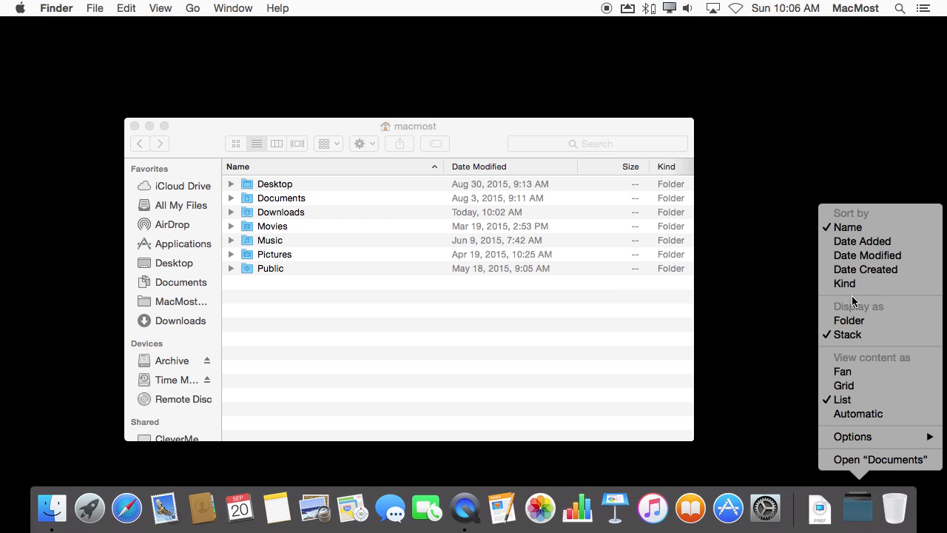
mouse_move(855, 335)
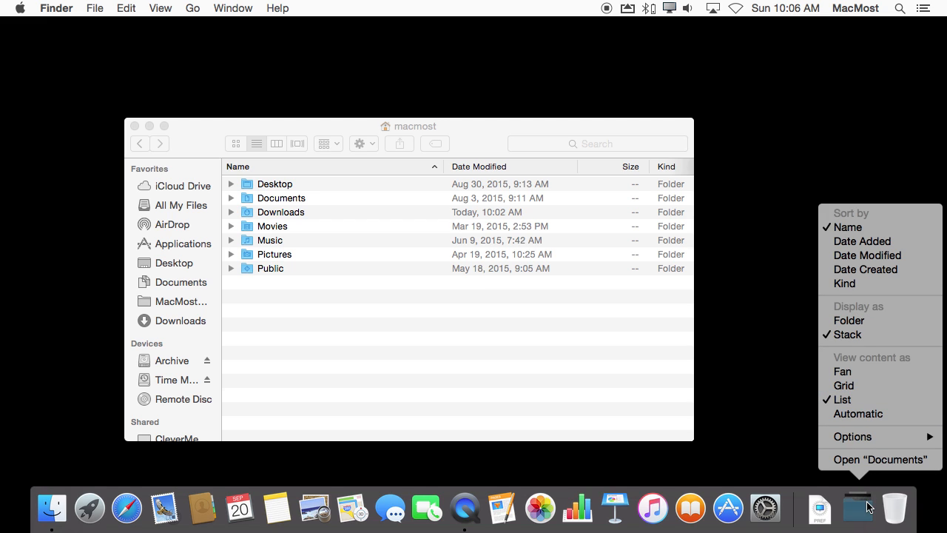
mouse_move(864, 503)
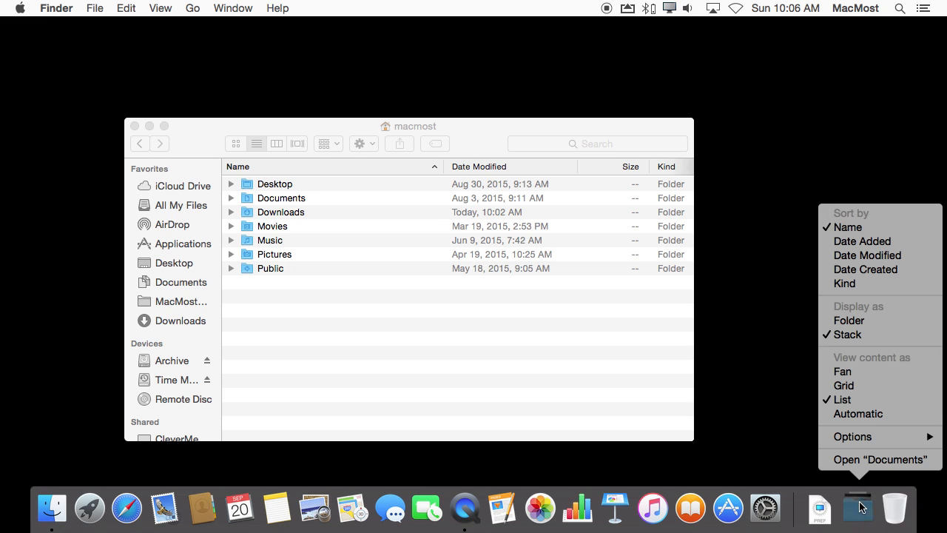
mouse_move(852, 352)
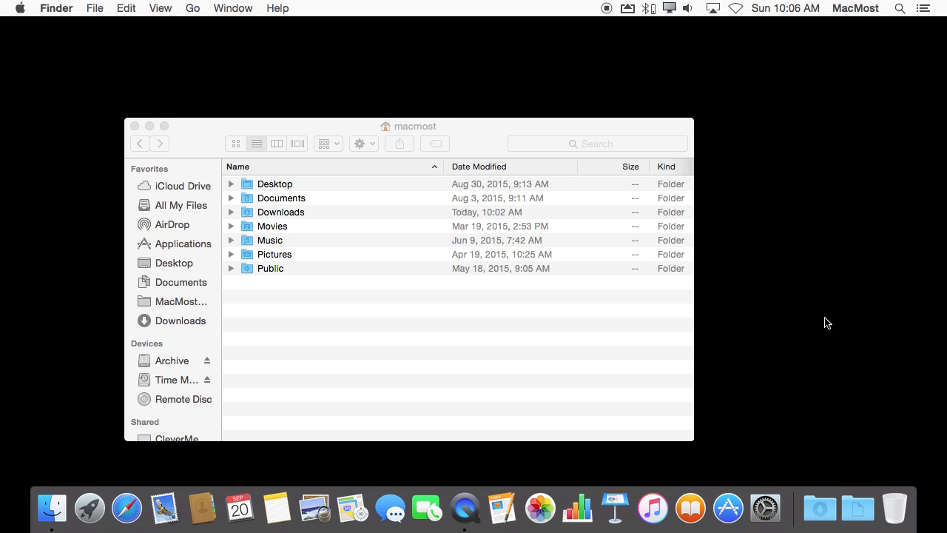
mouse_move(828, 507)
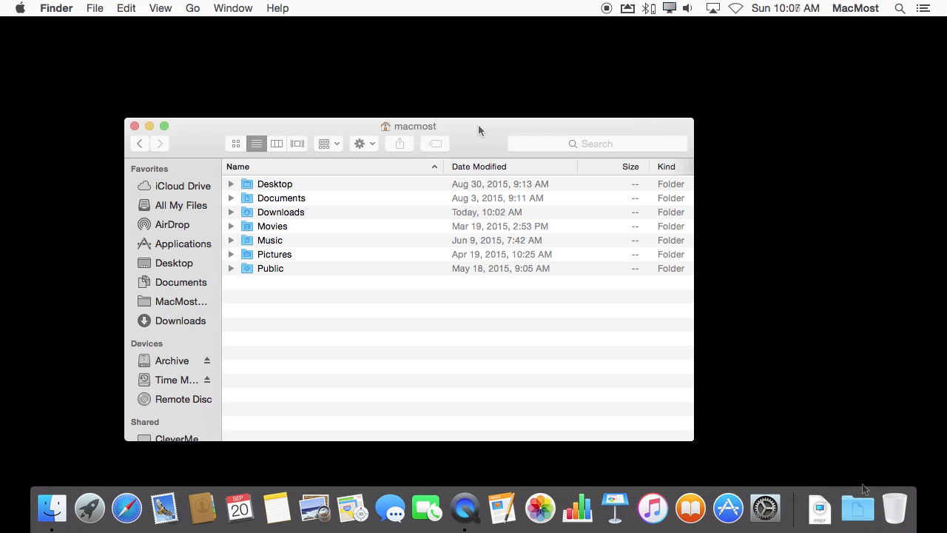
mouse_move(355, 265)
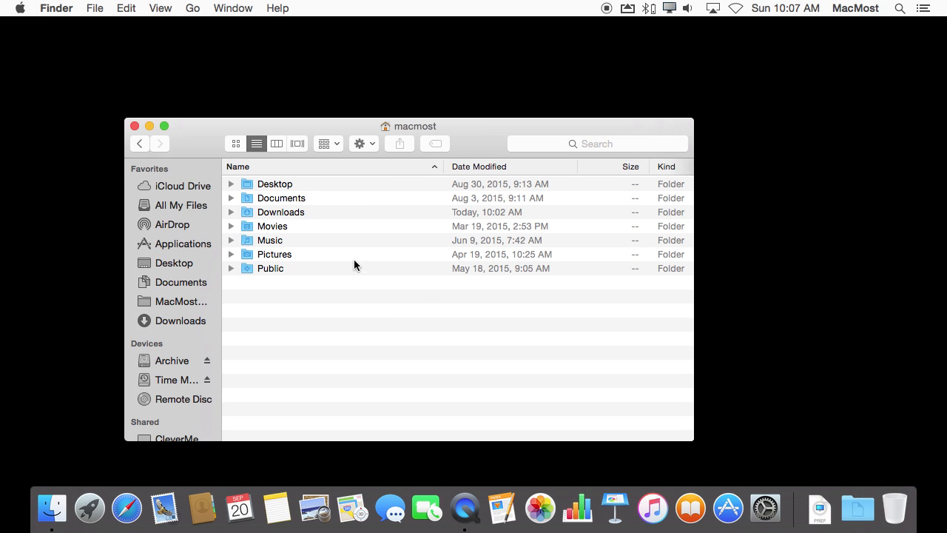
Step: Expand the Documents folder in Finder to reveal Untitled.pages for dragging to the Dock
click(231, 198)
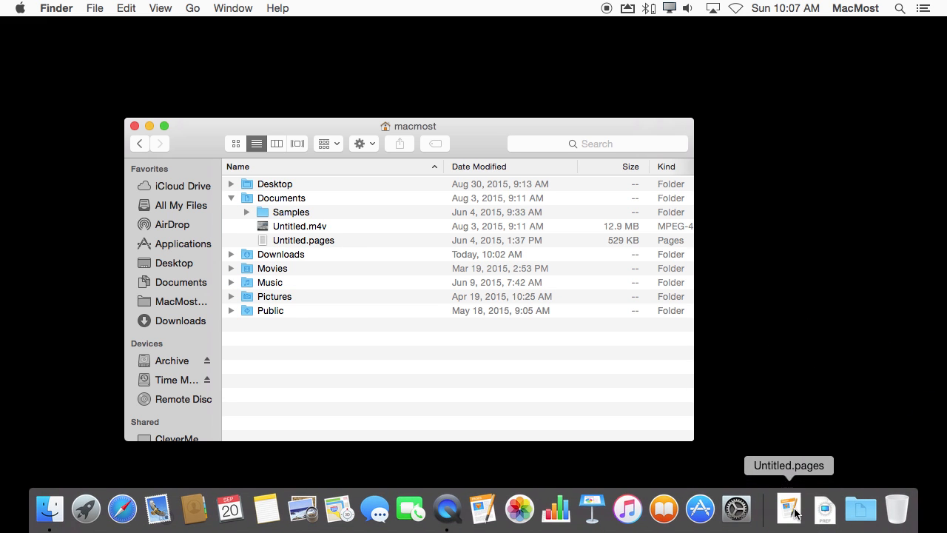
mouse_move(791, 507)
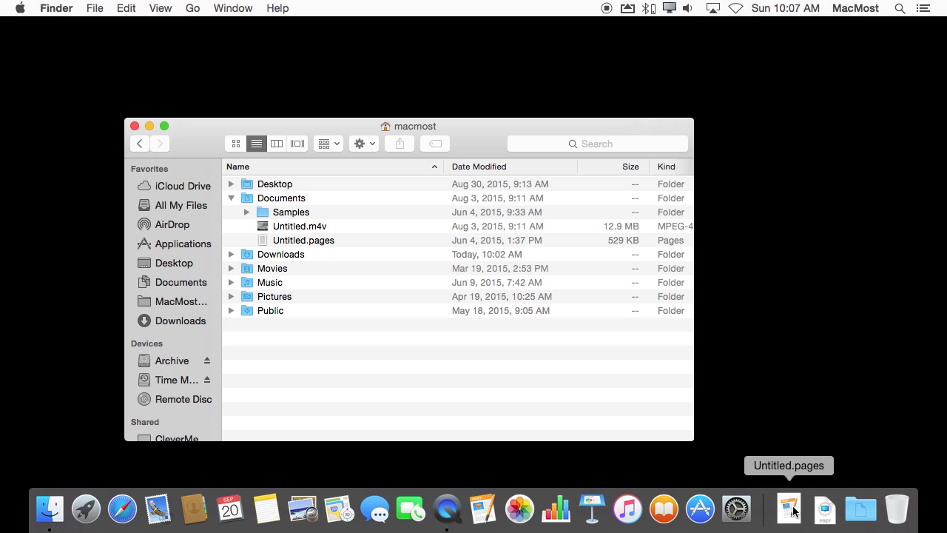
mouse_move(775, 507)
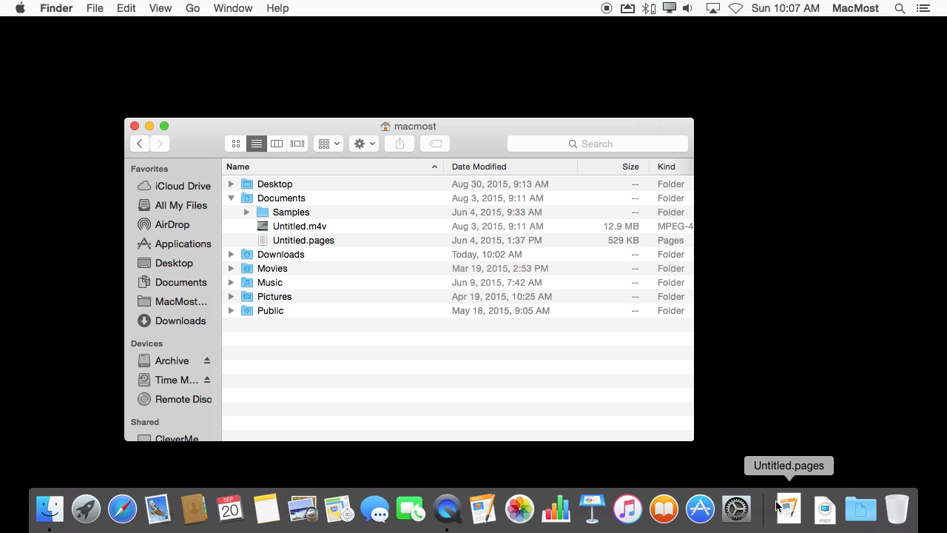
mouse_move(789, 511)
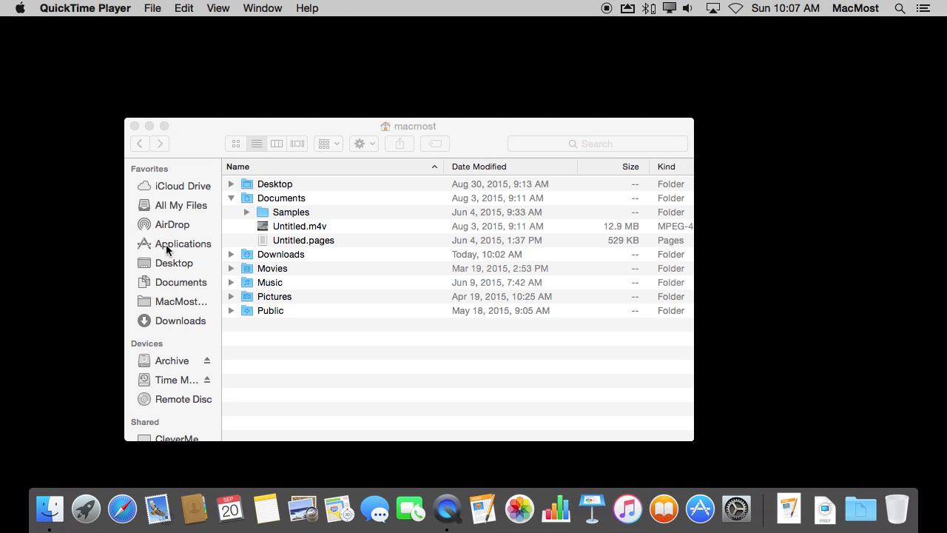
Step: Bring the Finder window forward to reach the Applications folder on Macintosh HD
click(182, 243)
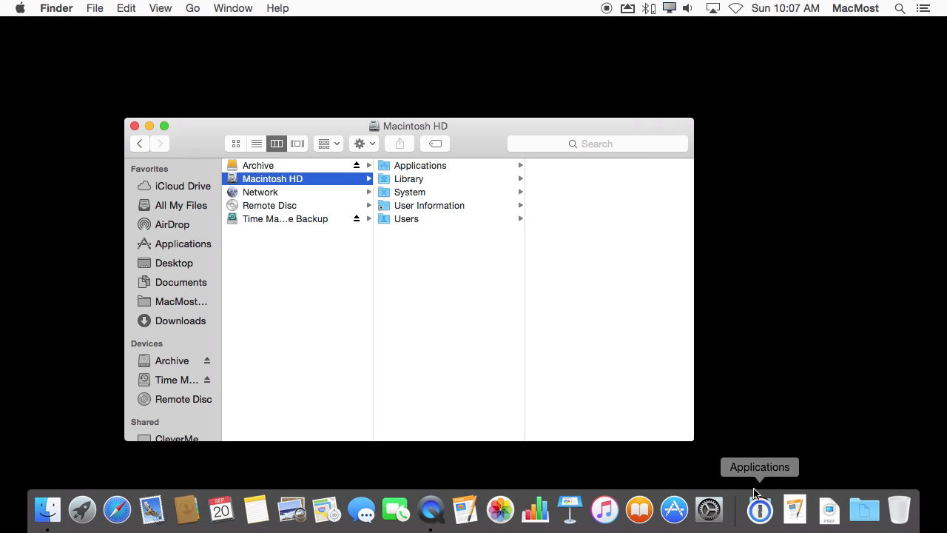
mouse_move(763, 497)
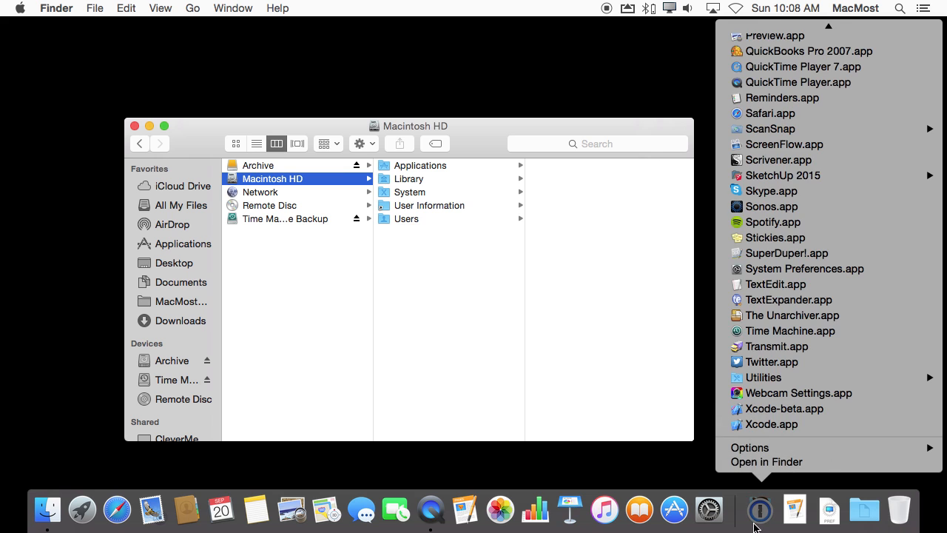
mouse_move(808, 51)
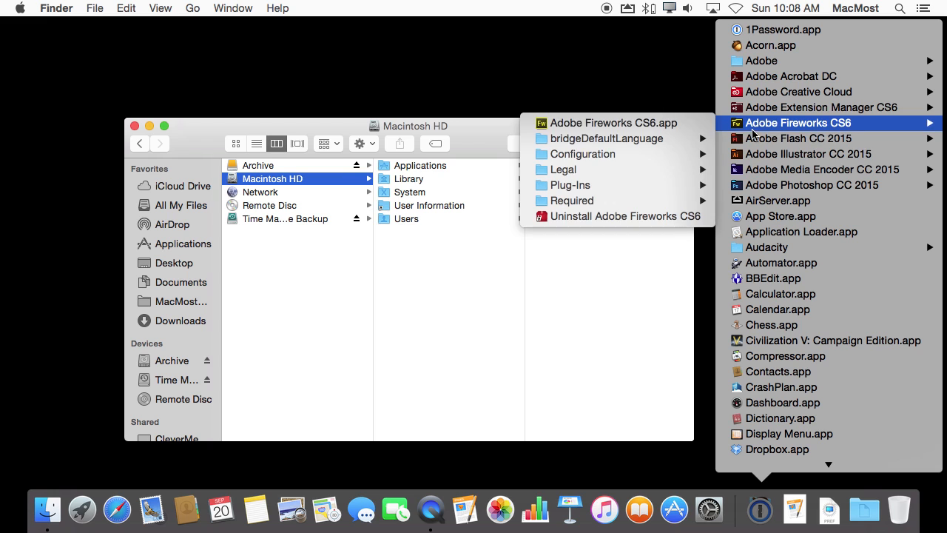
click(593, 154)
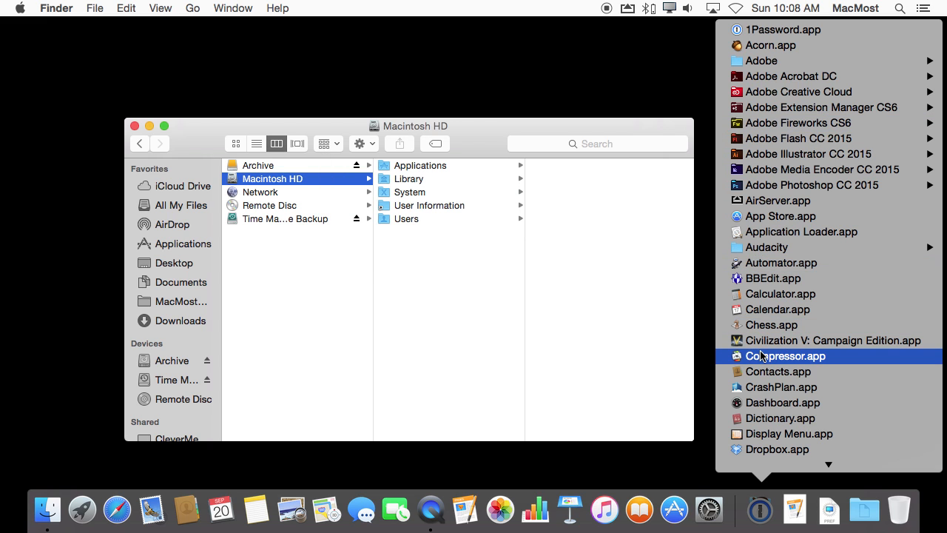
scroll(down, 3)
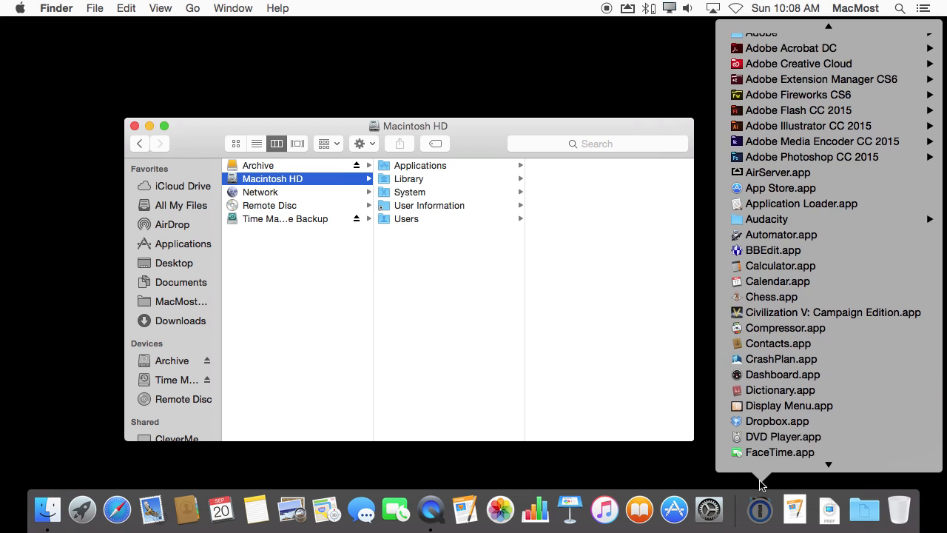
scroll(down, 3)
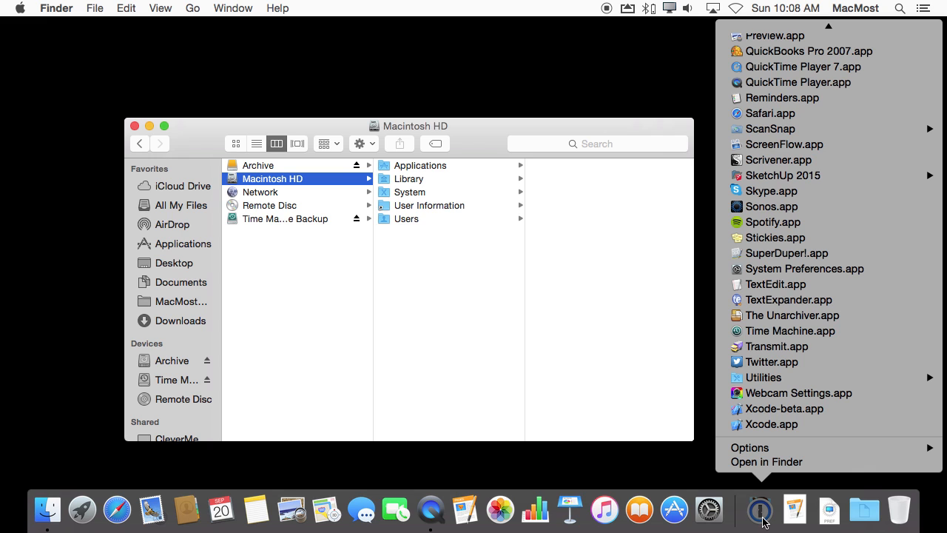
mouse_move(781, 442)
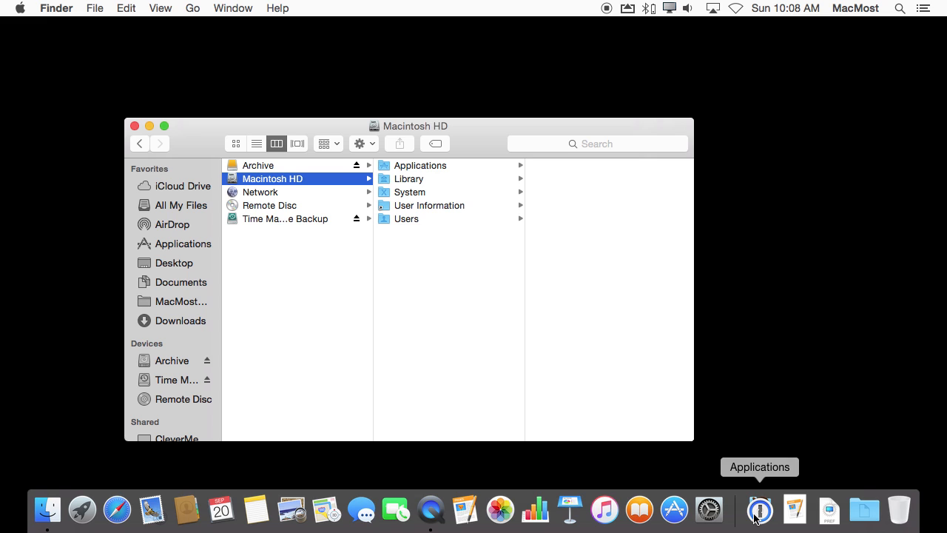
mouse_move(758, 494)
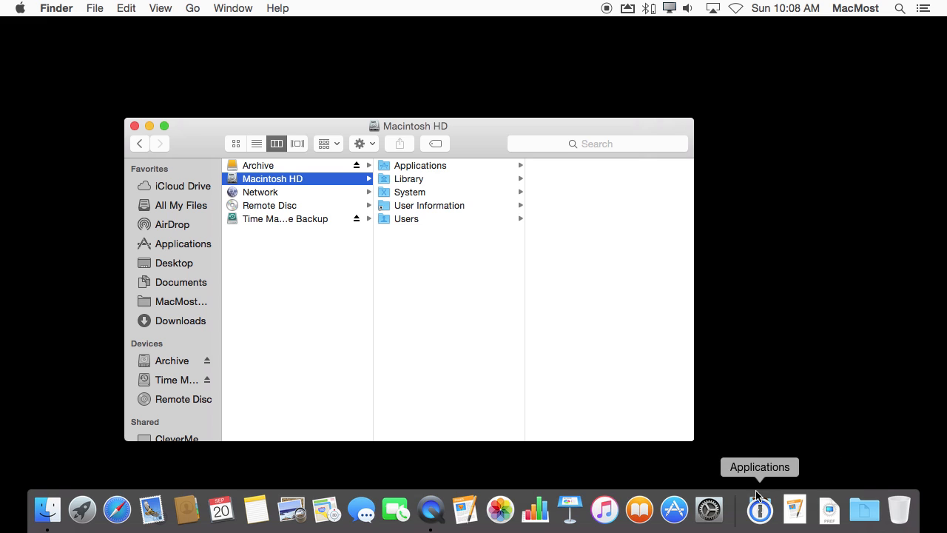
mouse_move(828, 511)
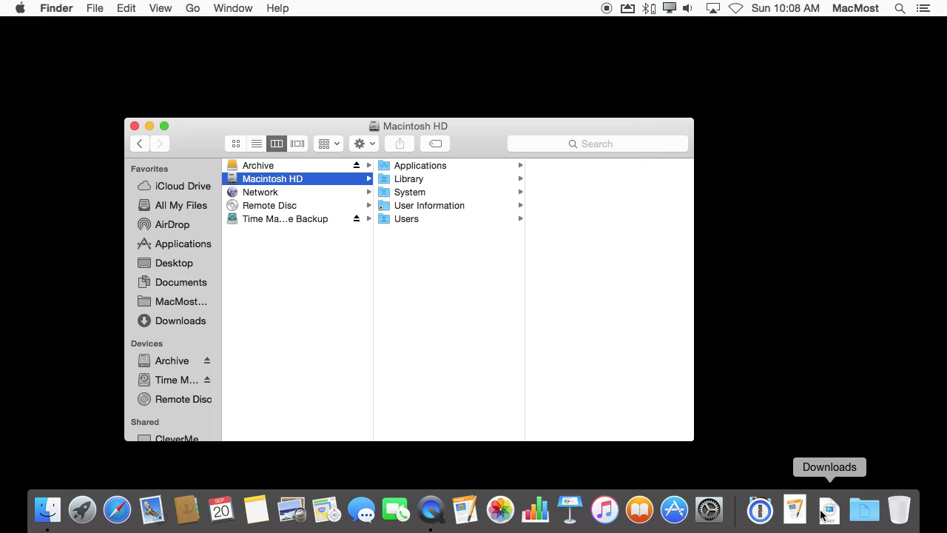
Step: Bring up the options for the Test.txt item sitting in the Dock
right_click(828, 509)
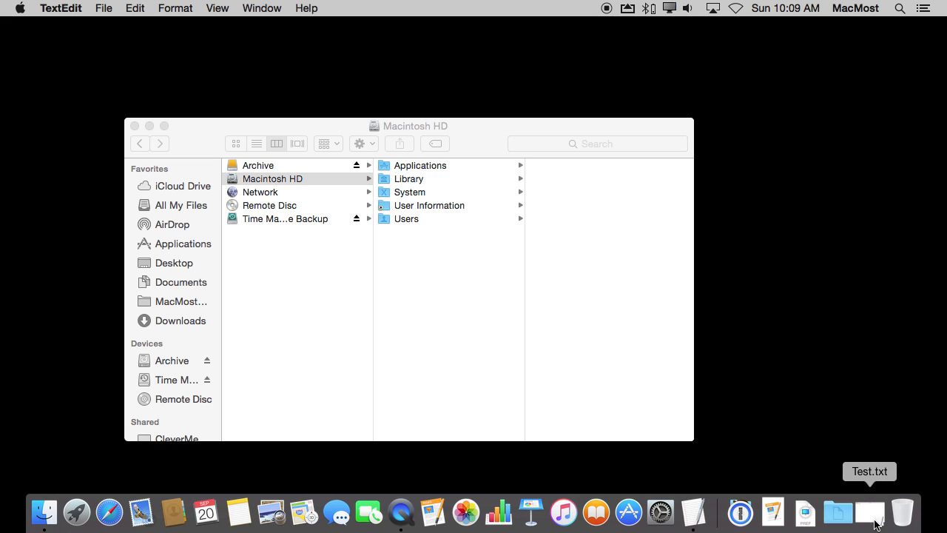
mouse_move(740, 515)
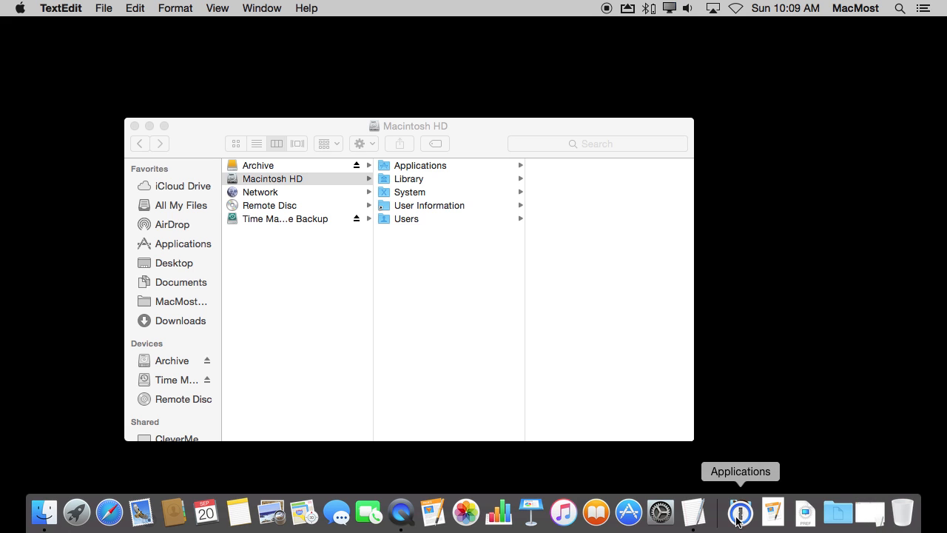
mouse_move(870, 509)
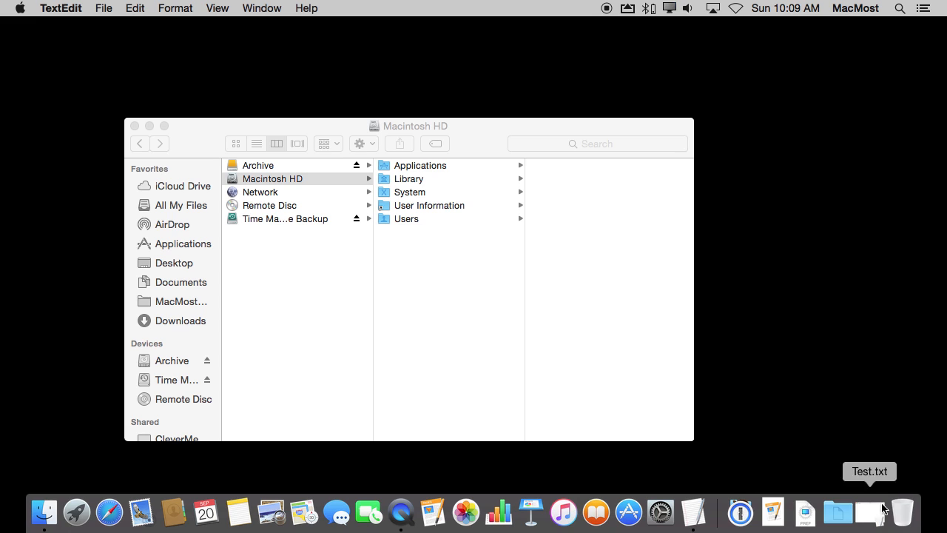
mouse_move(882, 515)
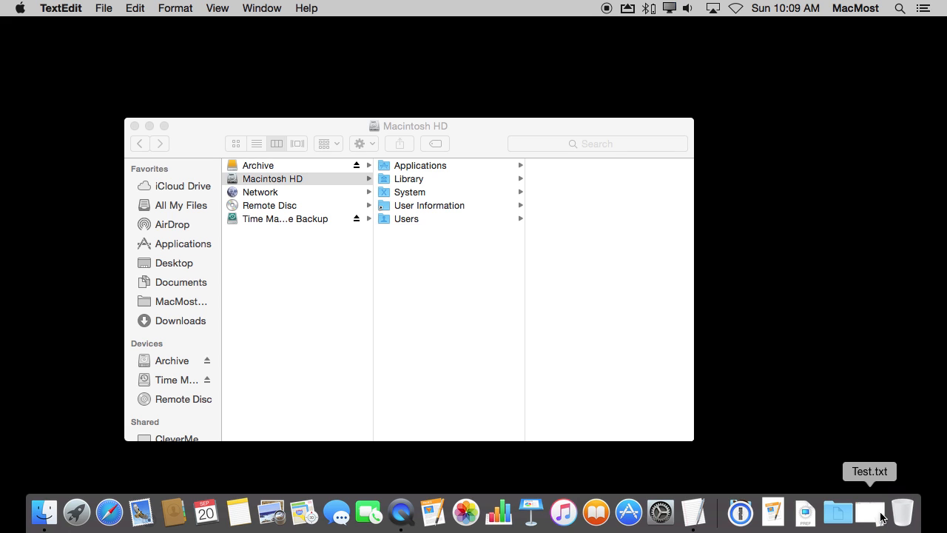
mouse_move(873, 515)
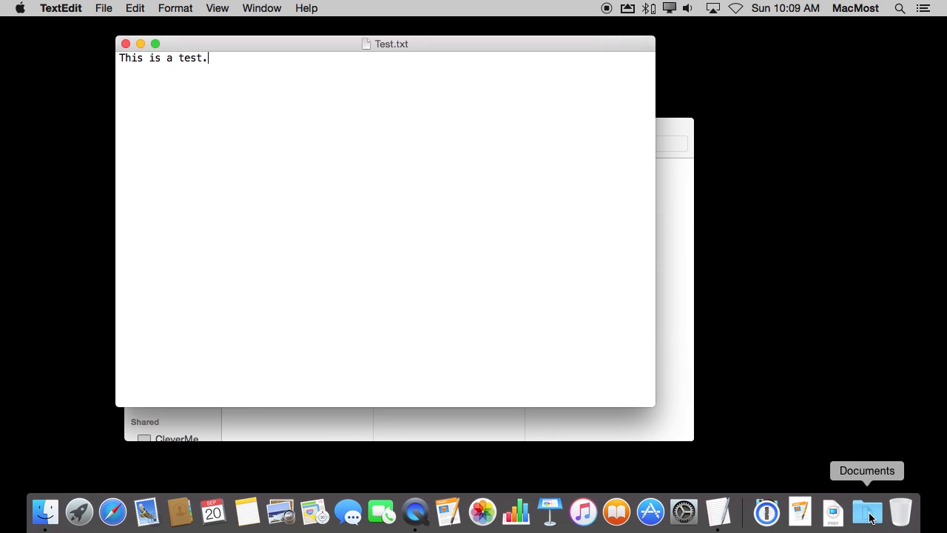
mouse_move(676, 309)
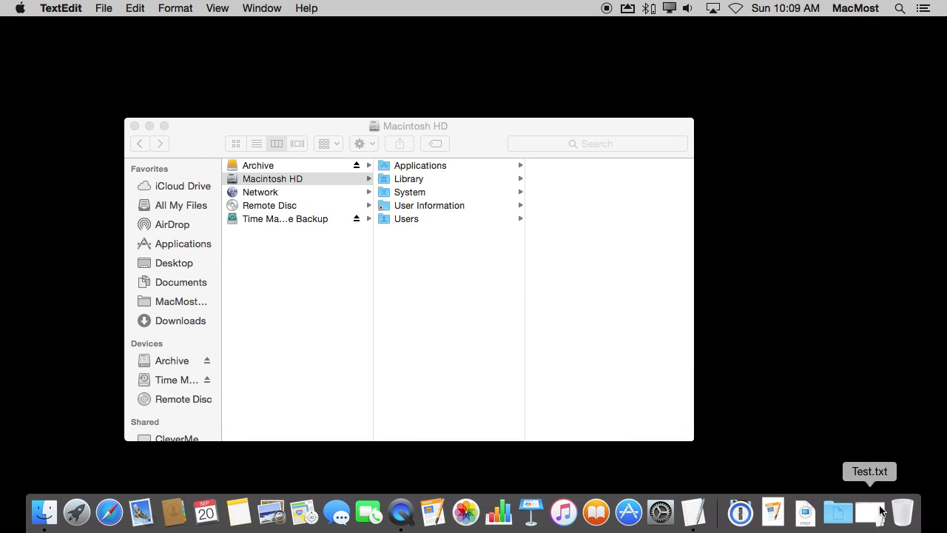
mouse_move(878, 519)
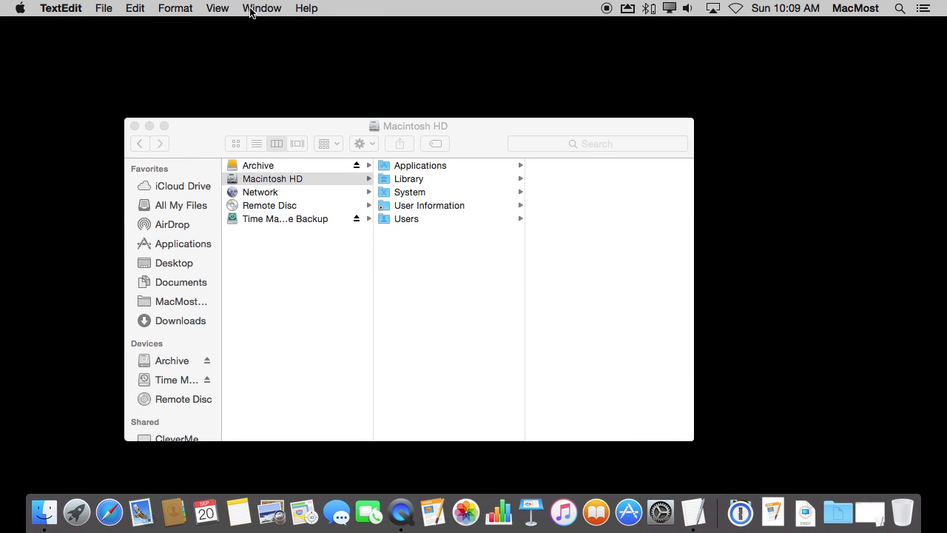
Step: Restore the minimized Test.txt window from TextEdit's Window menu, then return to the menu bar
click(260, 9)
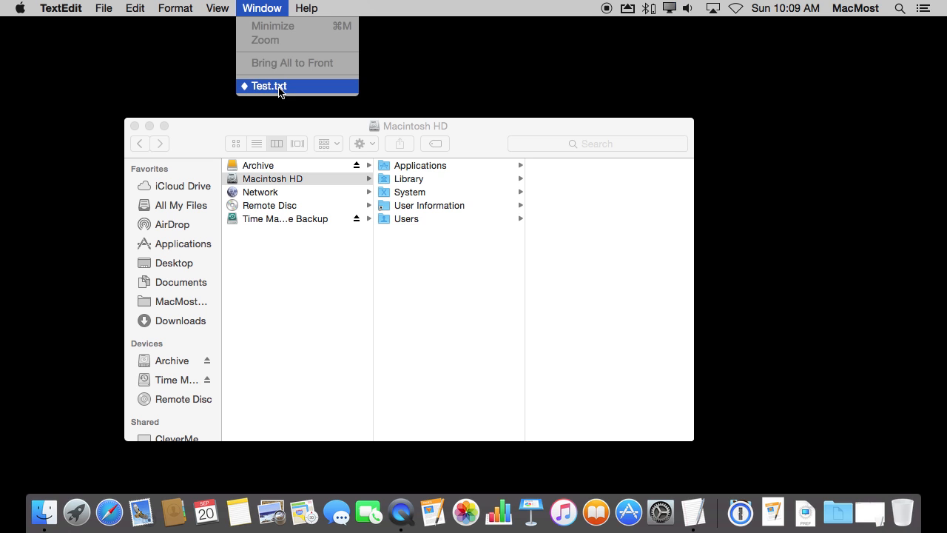
click(281, 86)
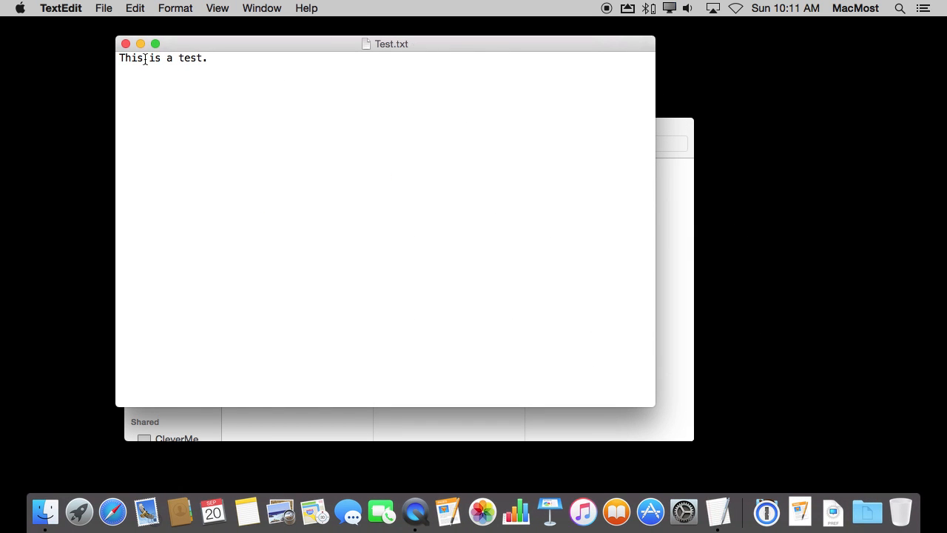
click(61, 9)
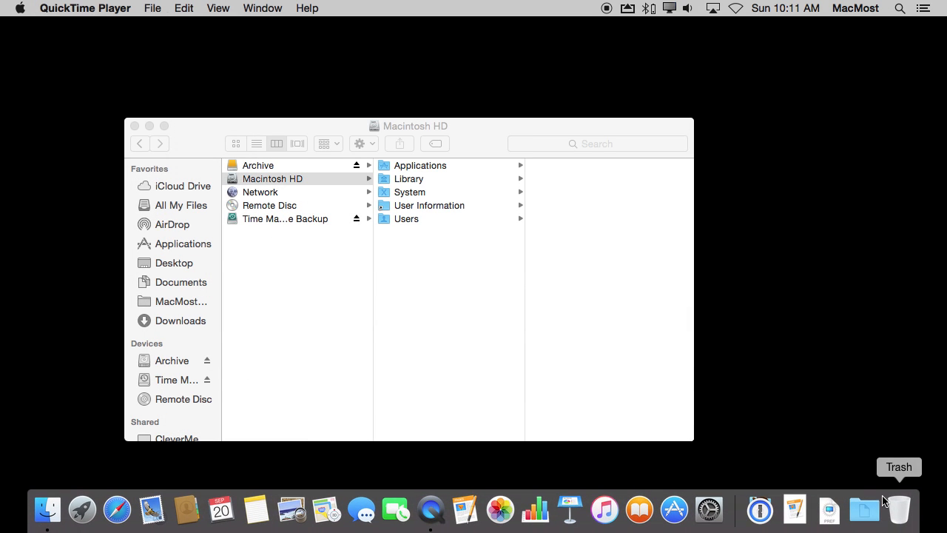
mouse_move(834, 497)
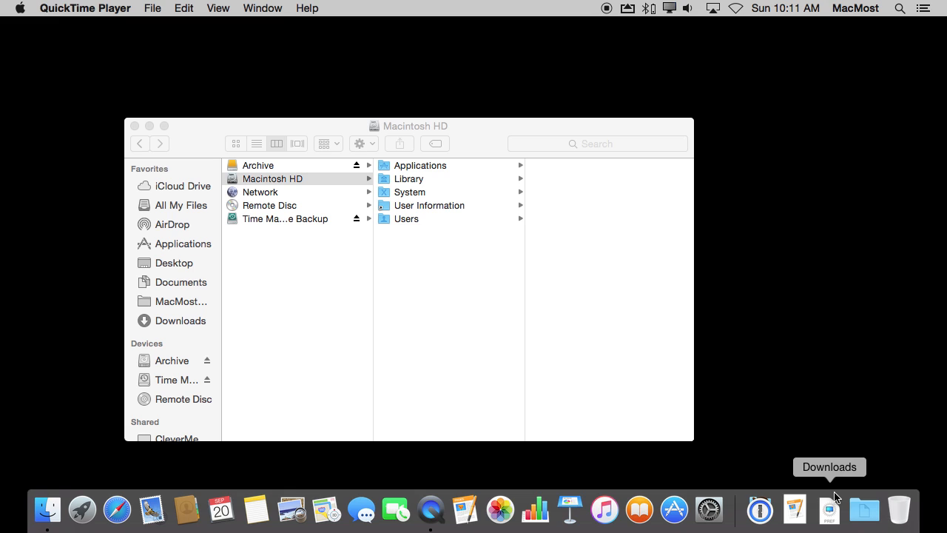
mouse_move(879, 518)
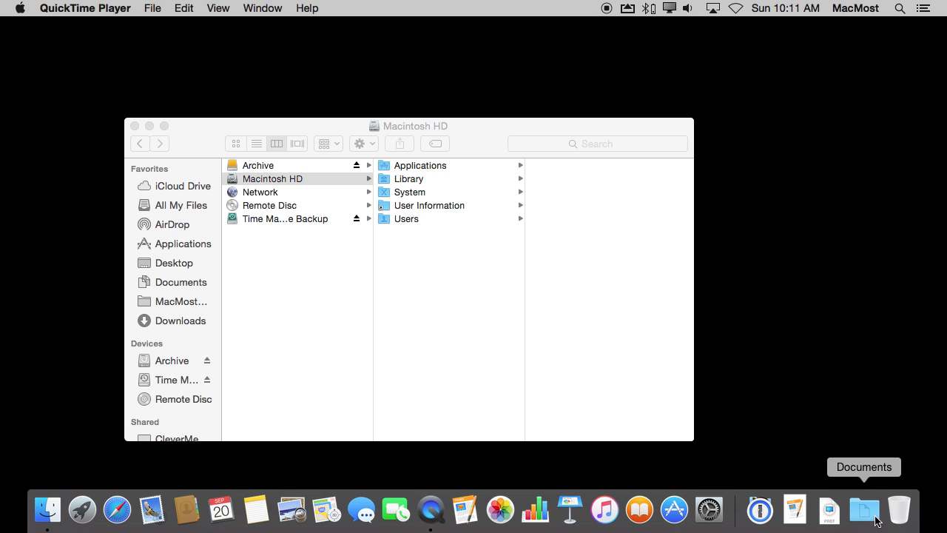
mouse_move(888, 518)
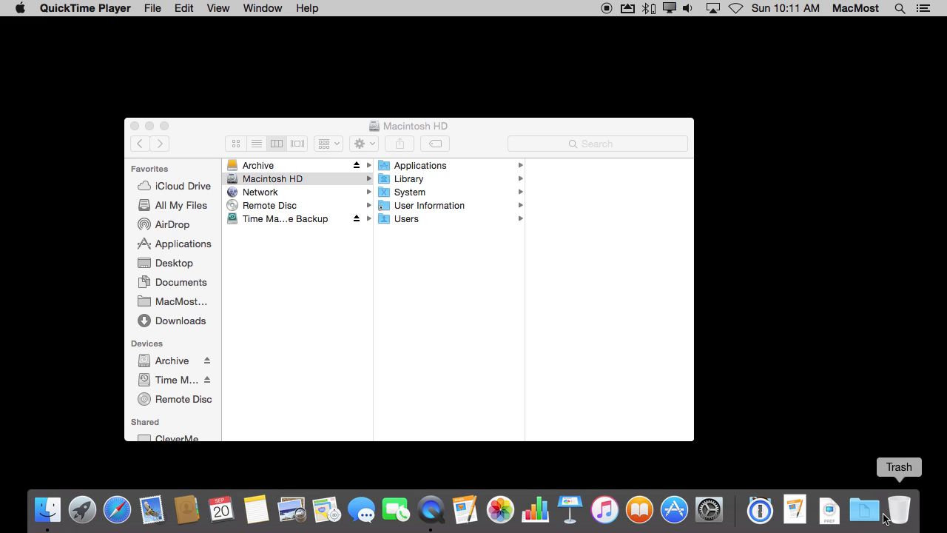
mouse_move(639, 509)
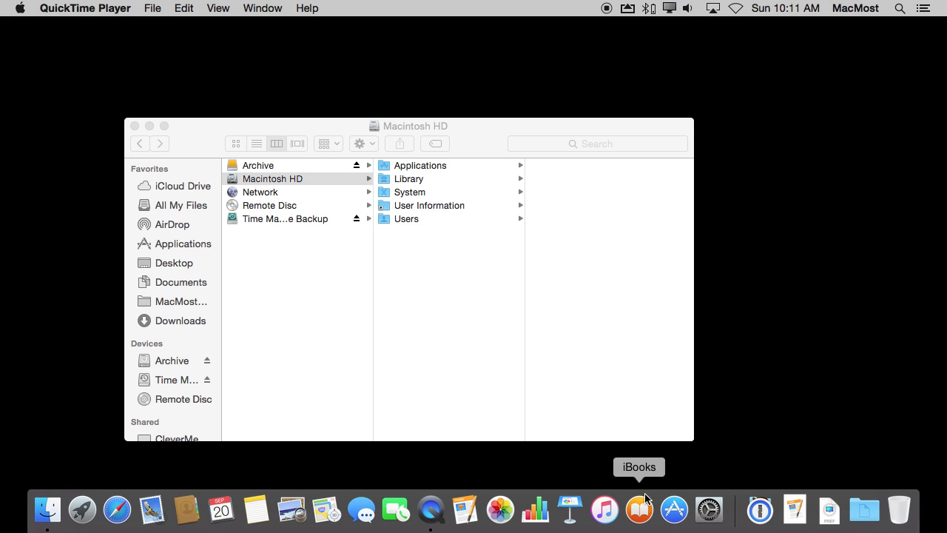
mouse_move(726, 512)
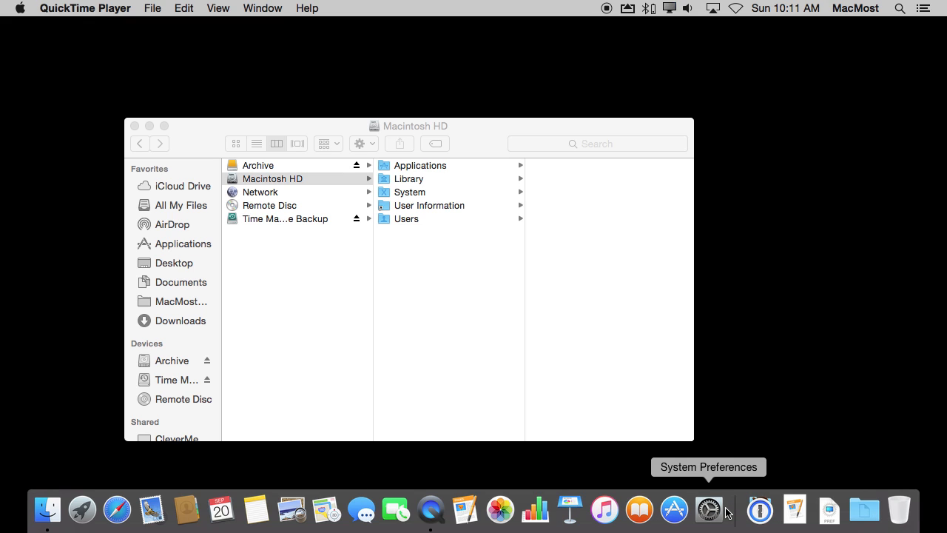
mouse_move(429, 506)
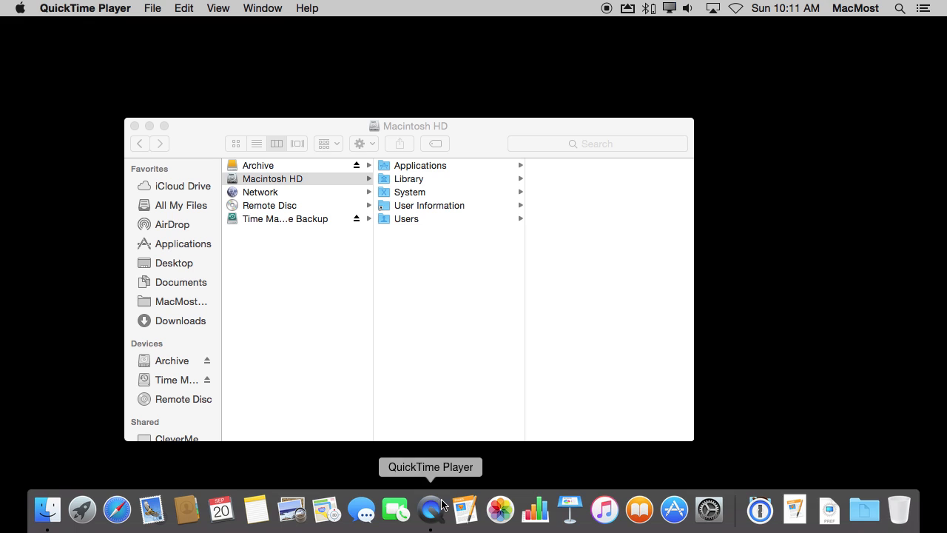
mouse_move(864, 509)
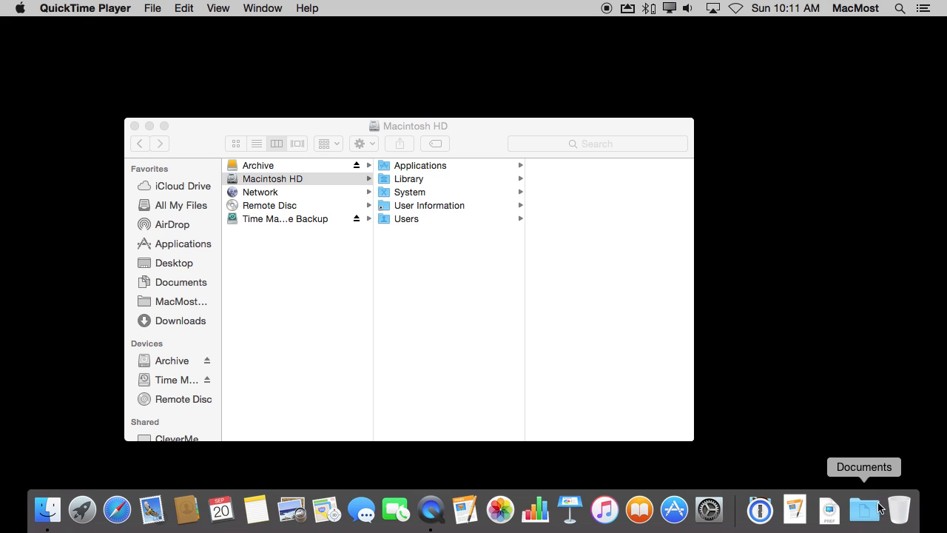
mouse_move(862, 512)
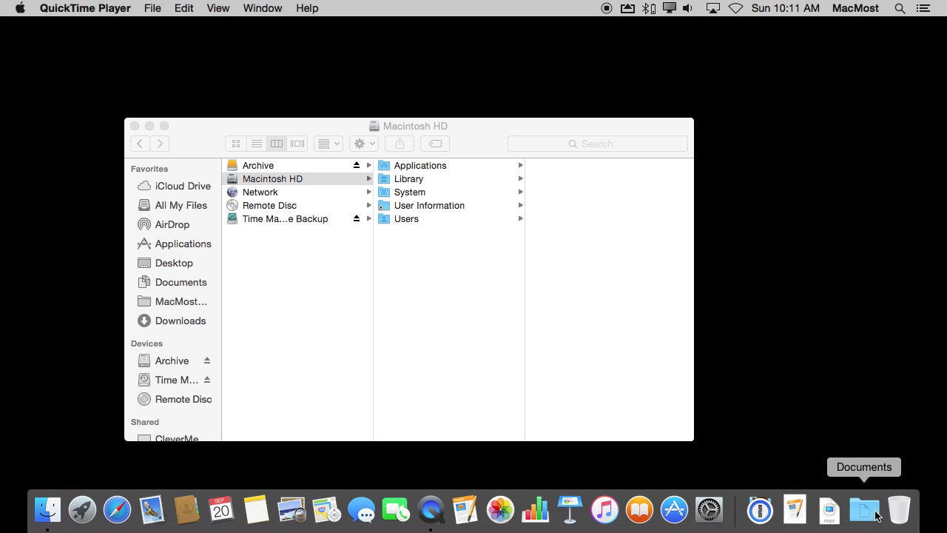
mouse_move(899, 509)
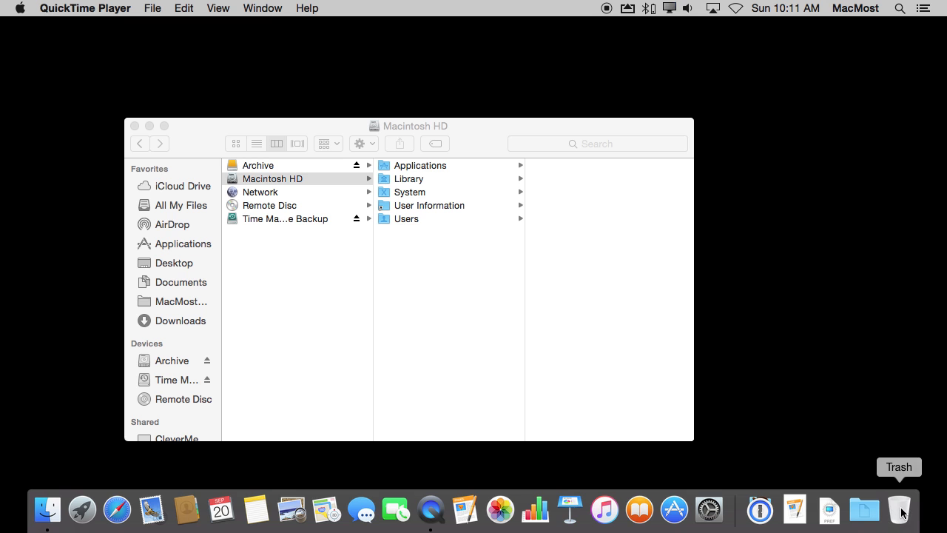